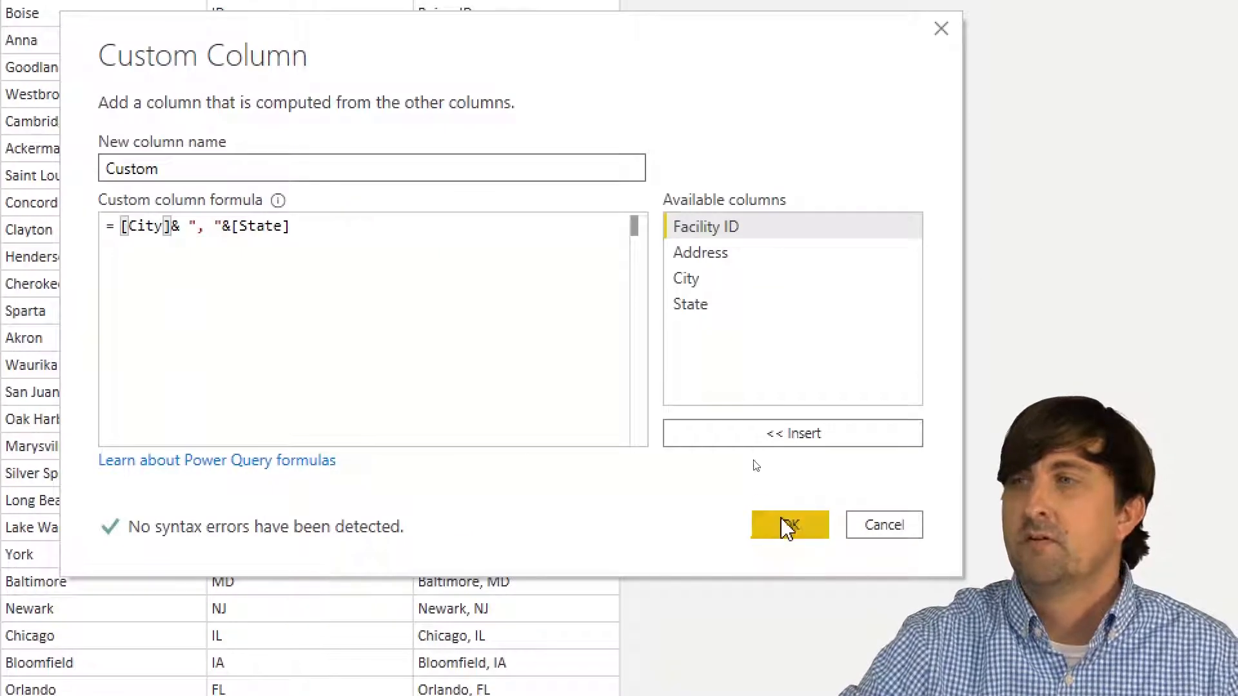
Step: Confirm the City, State custom column and apply the Geography query changes to the model
left_click(789, 525)
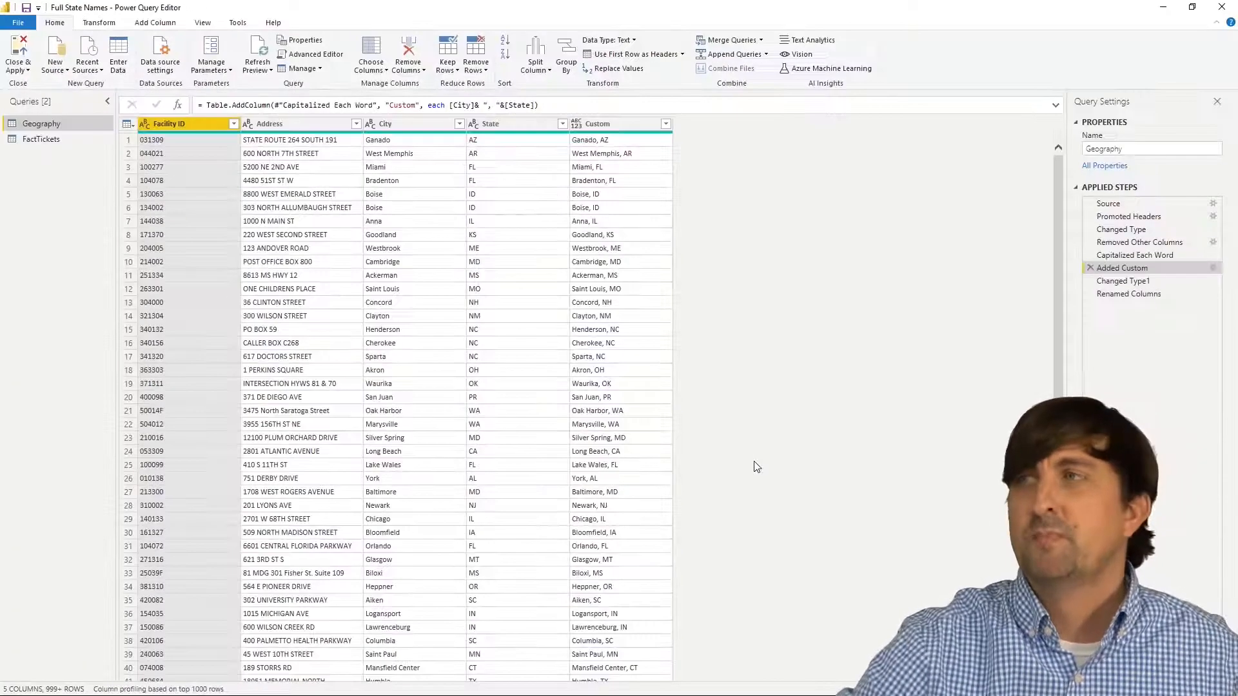
left_click(597, 123)
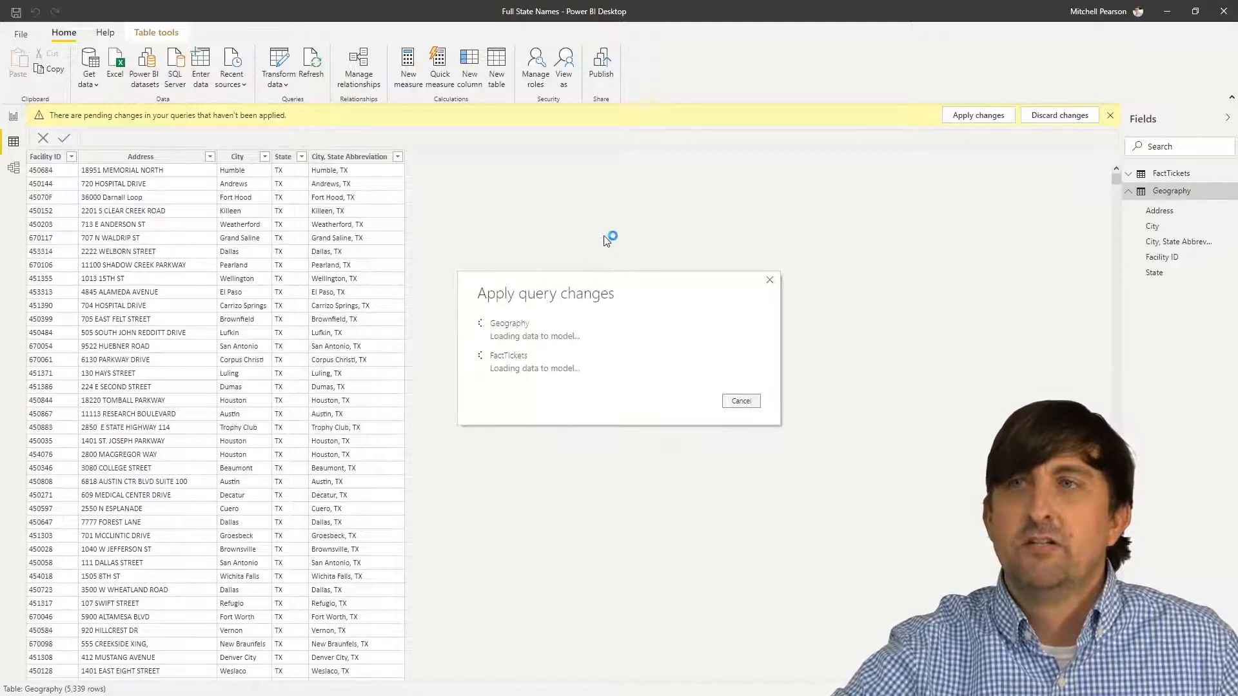
Step: Switch to Report view and place an empty Map visual on the page
left_click(976, 114)
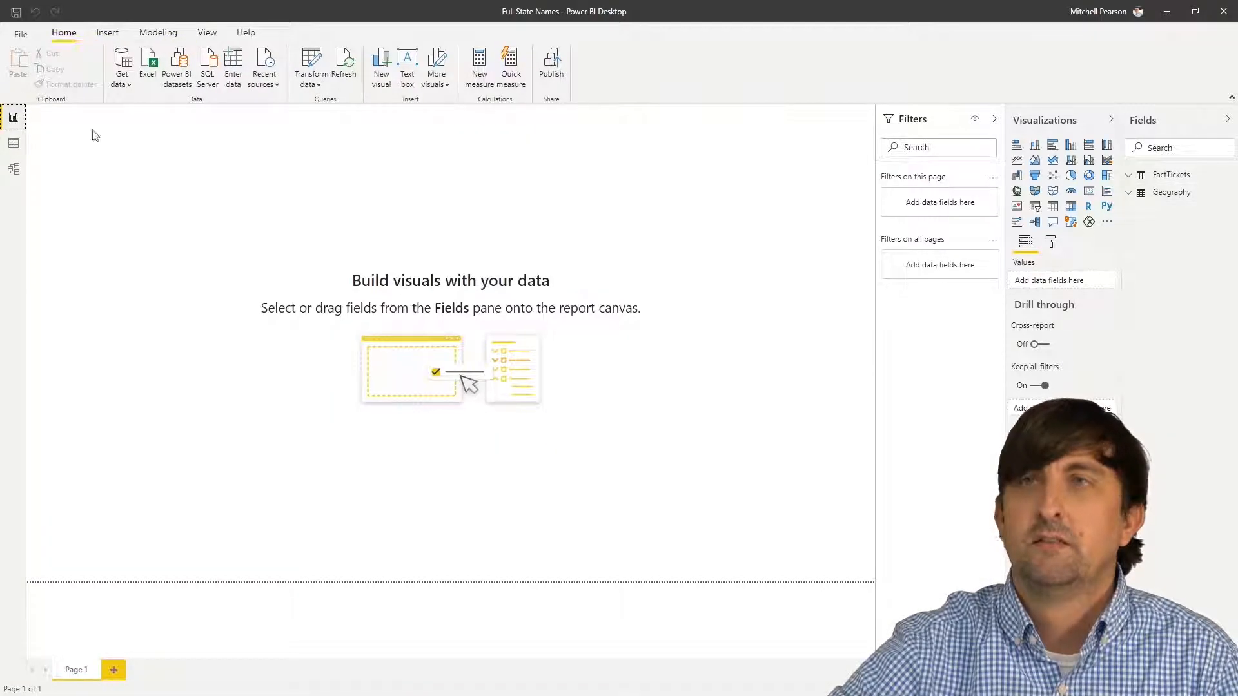
left_click(1018, 191)
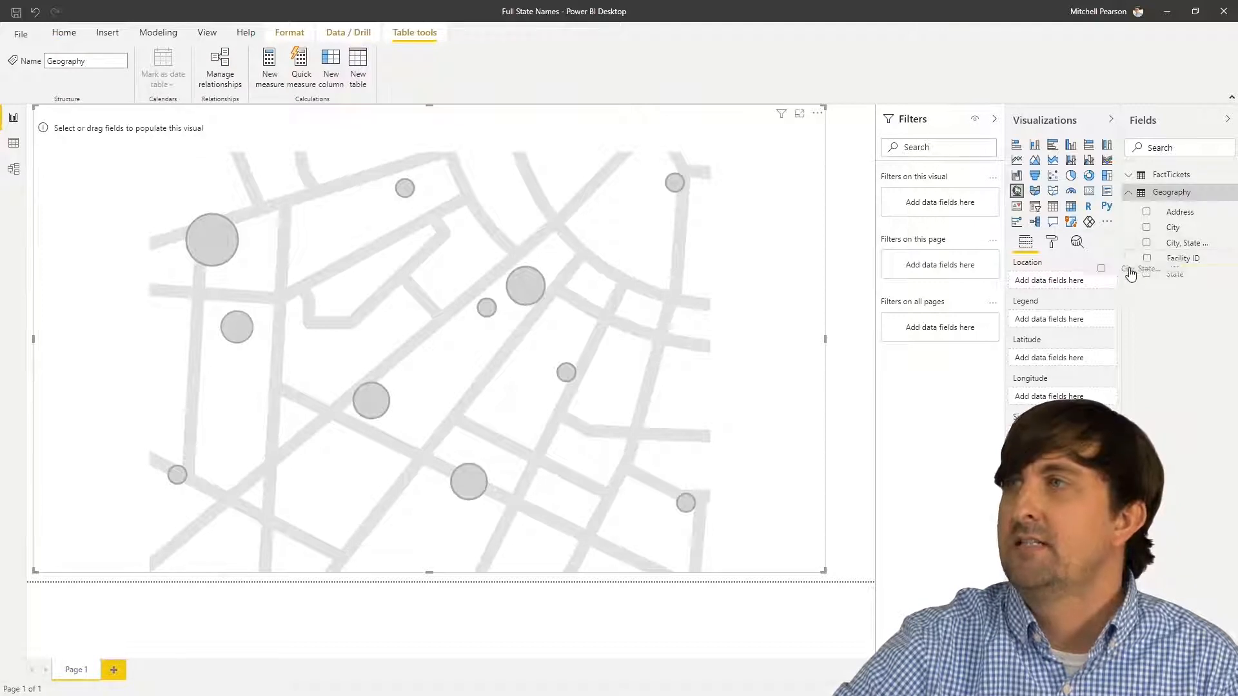
Step: Put the City, State Abbreviation field in the map's Location well
left_click(1148, 242)
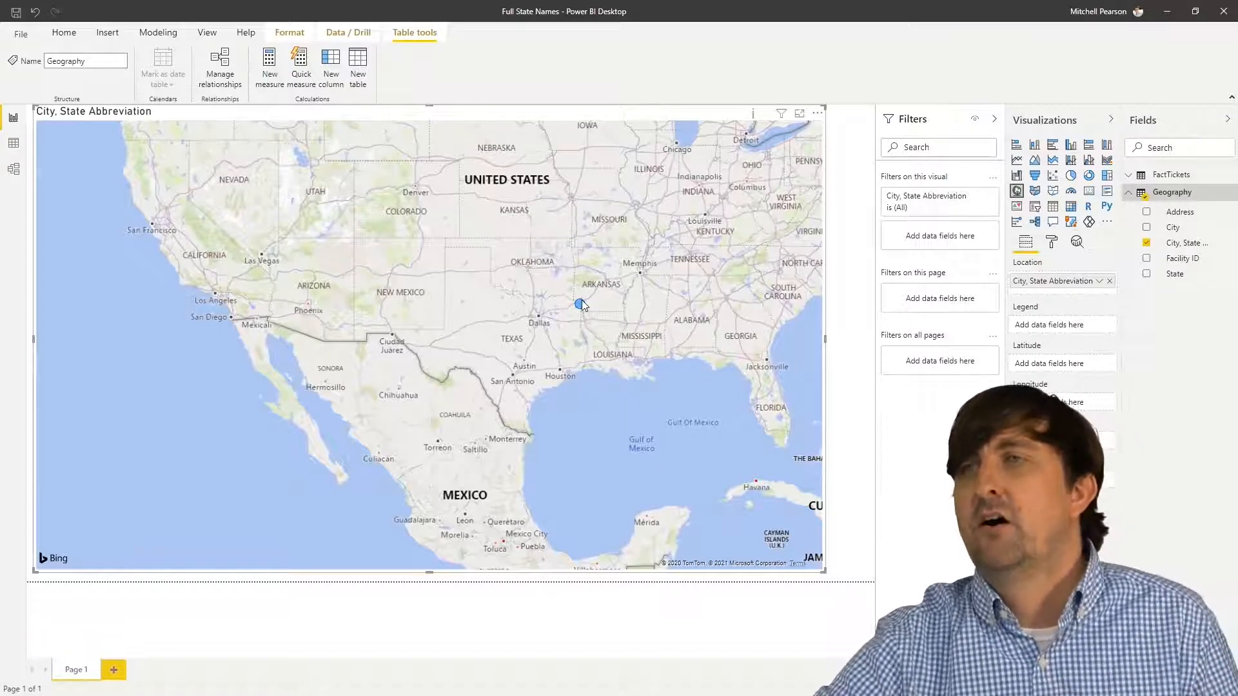
mouse_move(580, 306)
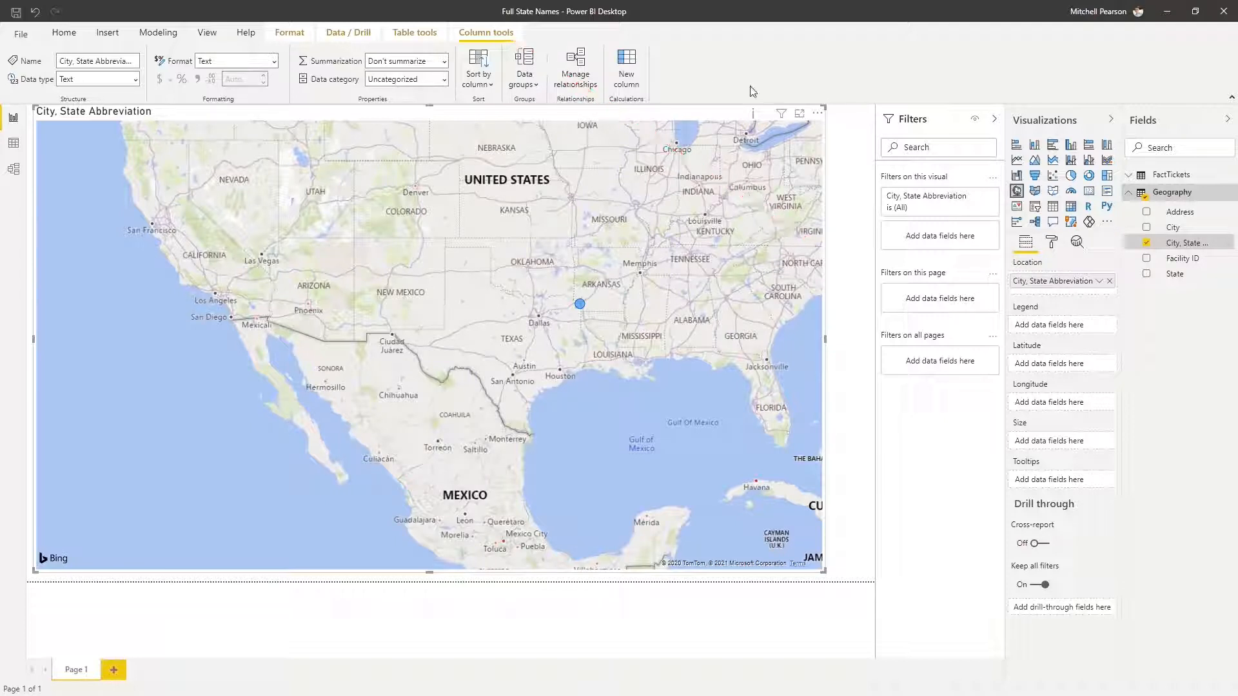
Step: Set the City, State Abbreviation column's Data category to City in Column tools
left_click(63, 32)
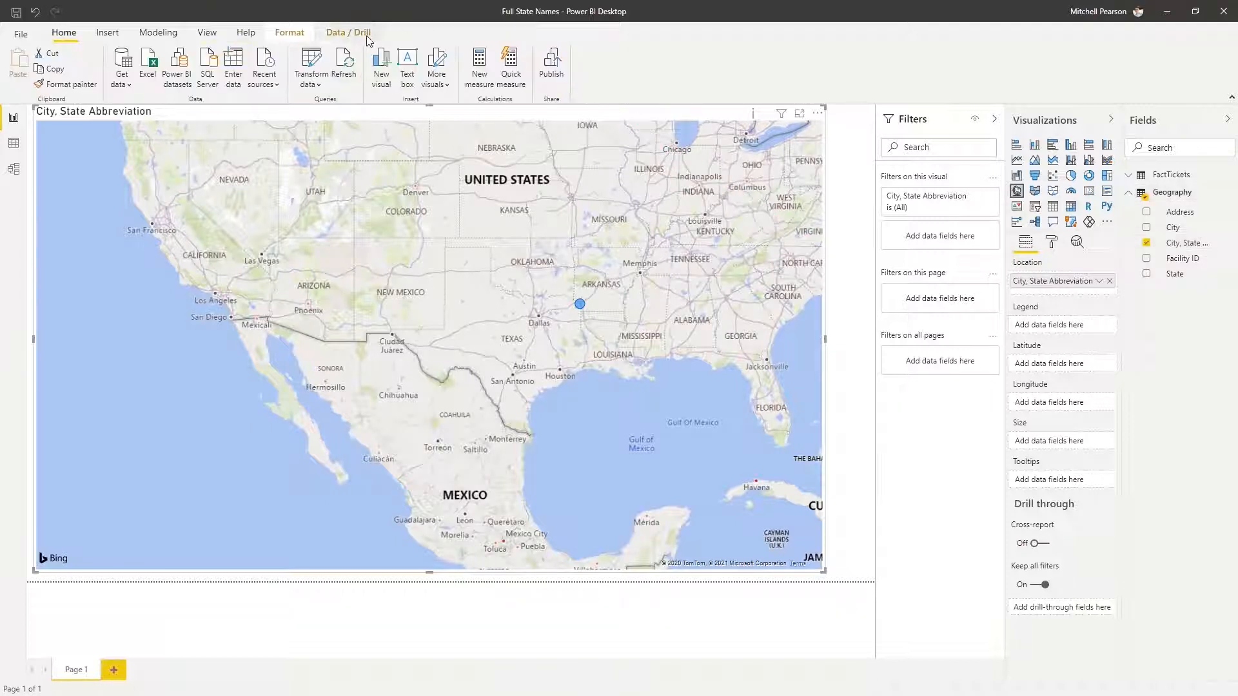
left_click(1191, 242)
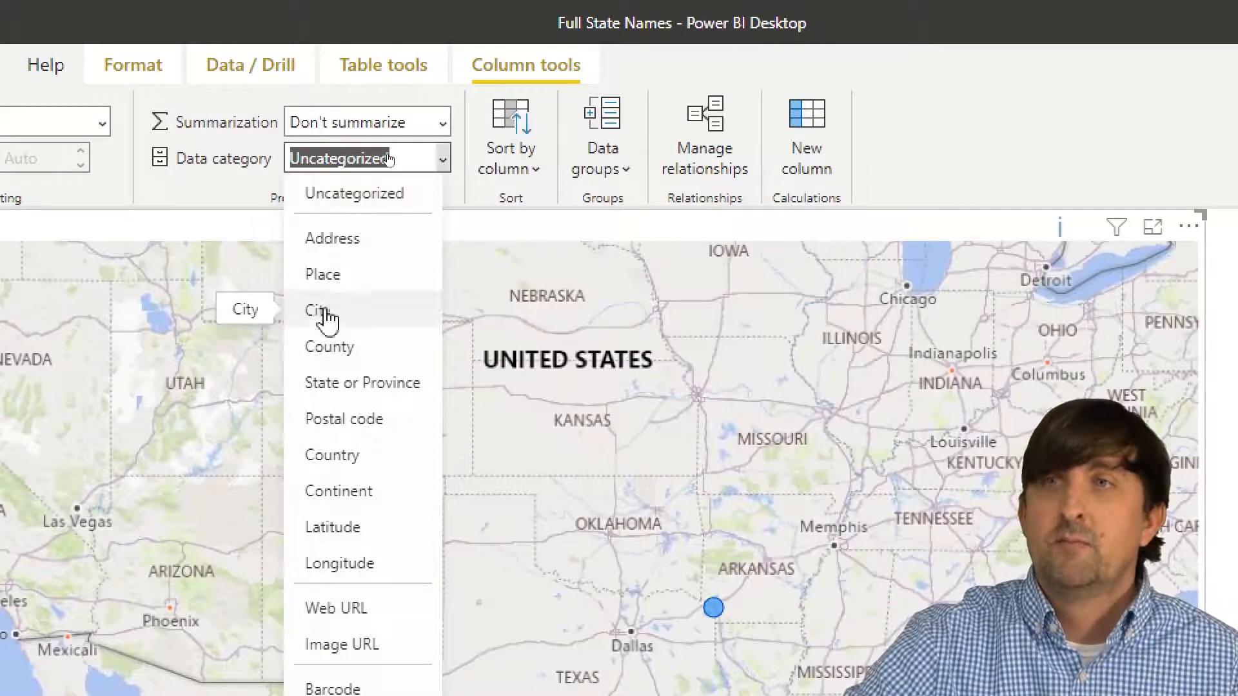
left_click(318, 311)
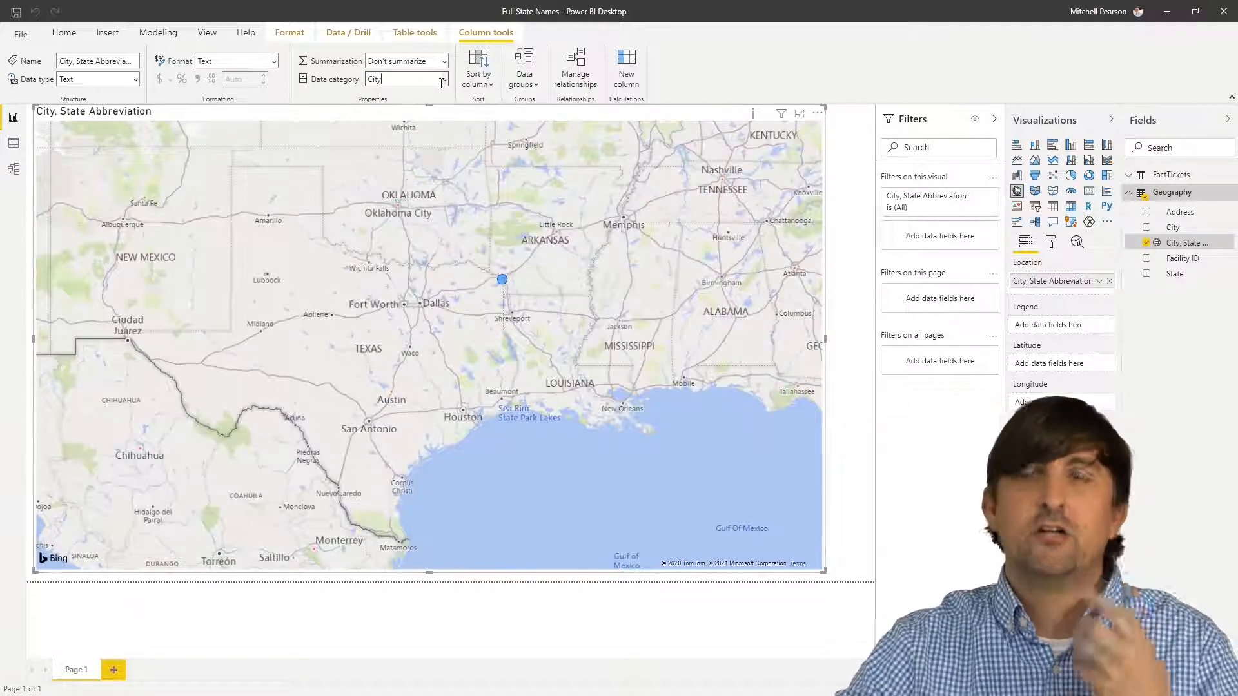
Step: Change the column's Data category to Place so points plot across North America
left_click(442, 79)
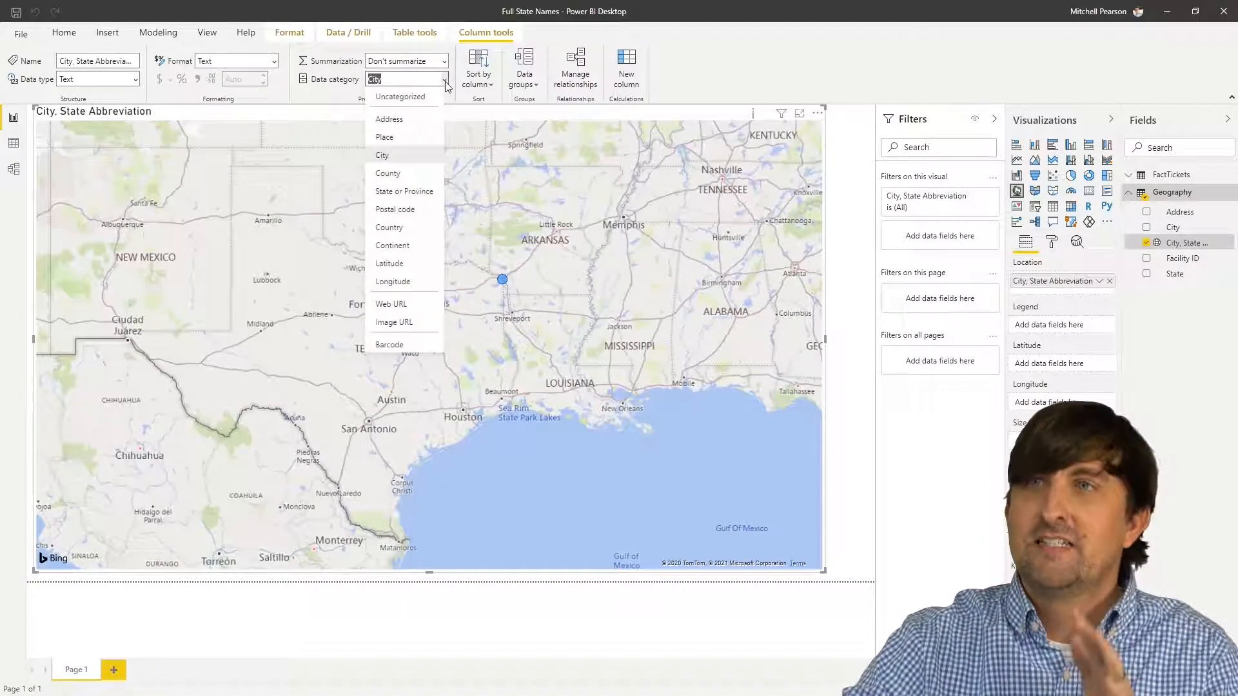
mouse_move(384, 137)
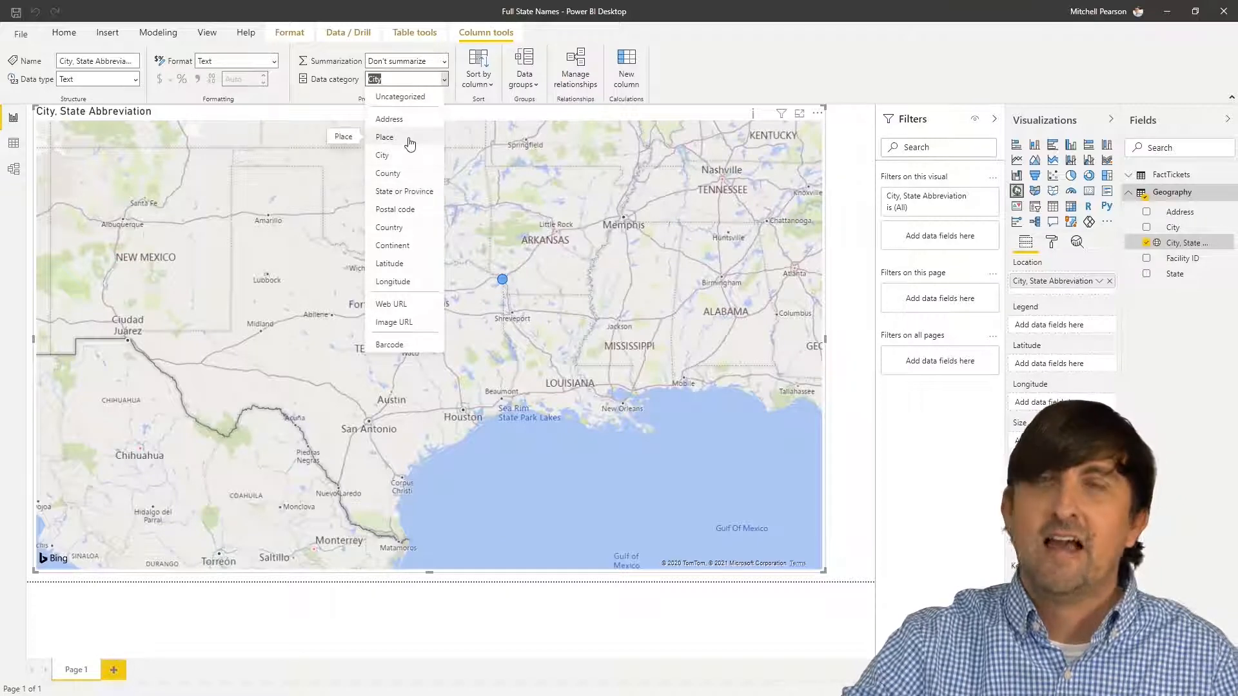
left_click(386, 136)
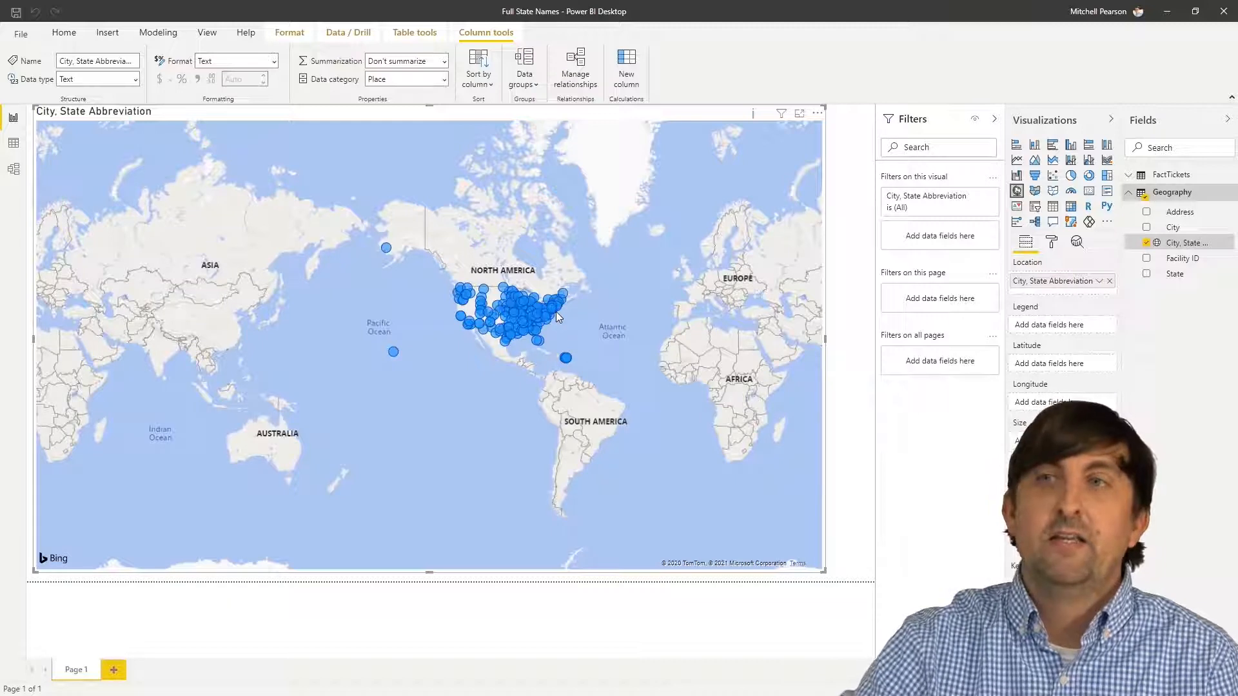
mouse_move(542, 316)
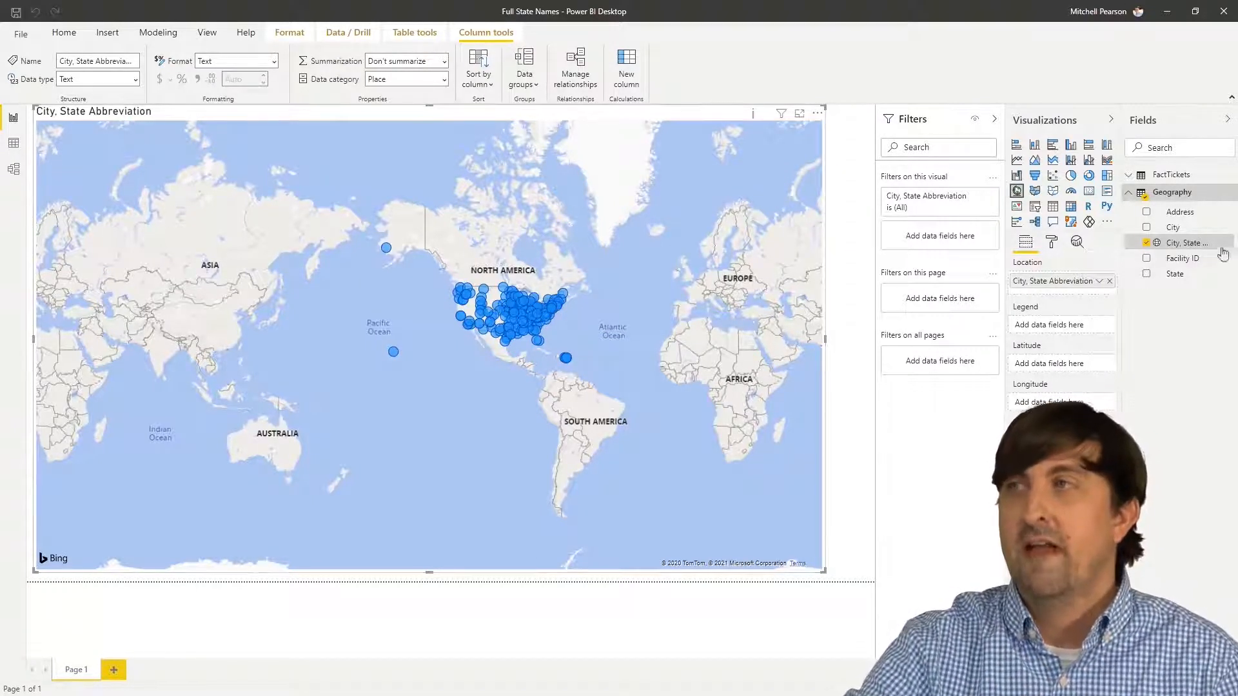
mouse_move(1188, 242)
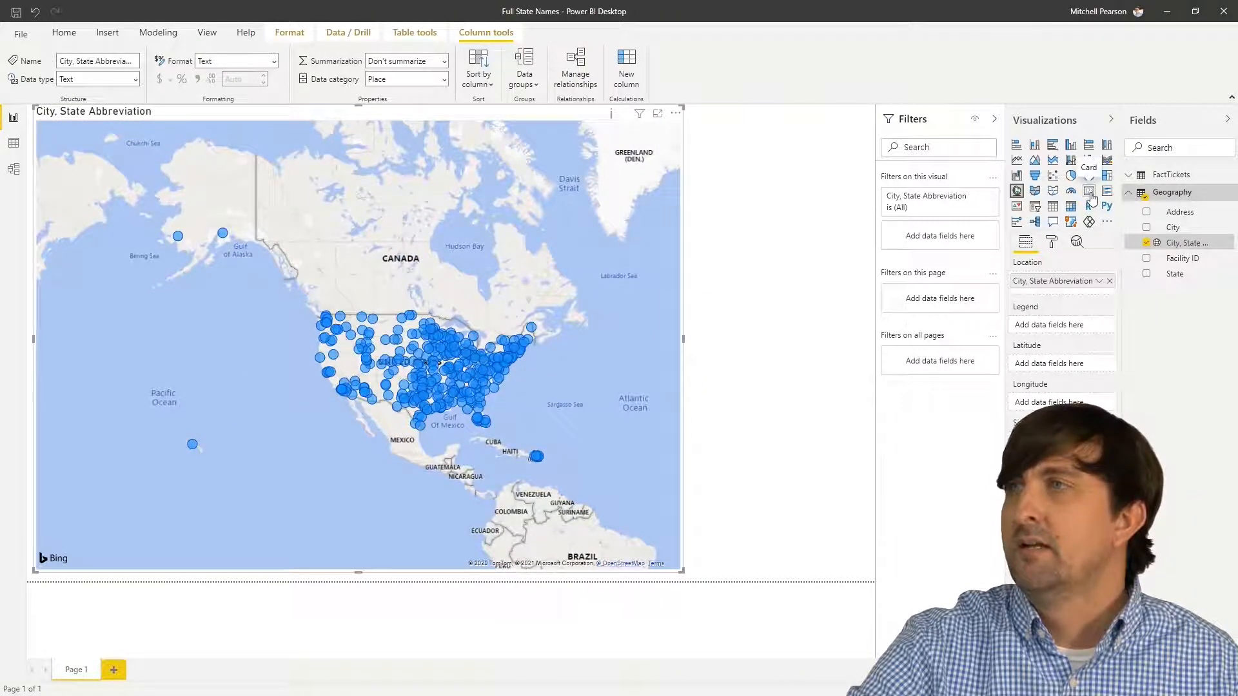
Step: Add a Slicer visual filled with the State field and filter it to AK
left_click(1035, 206)
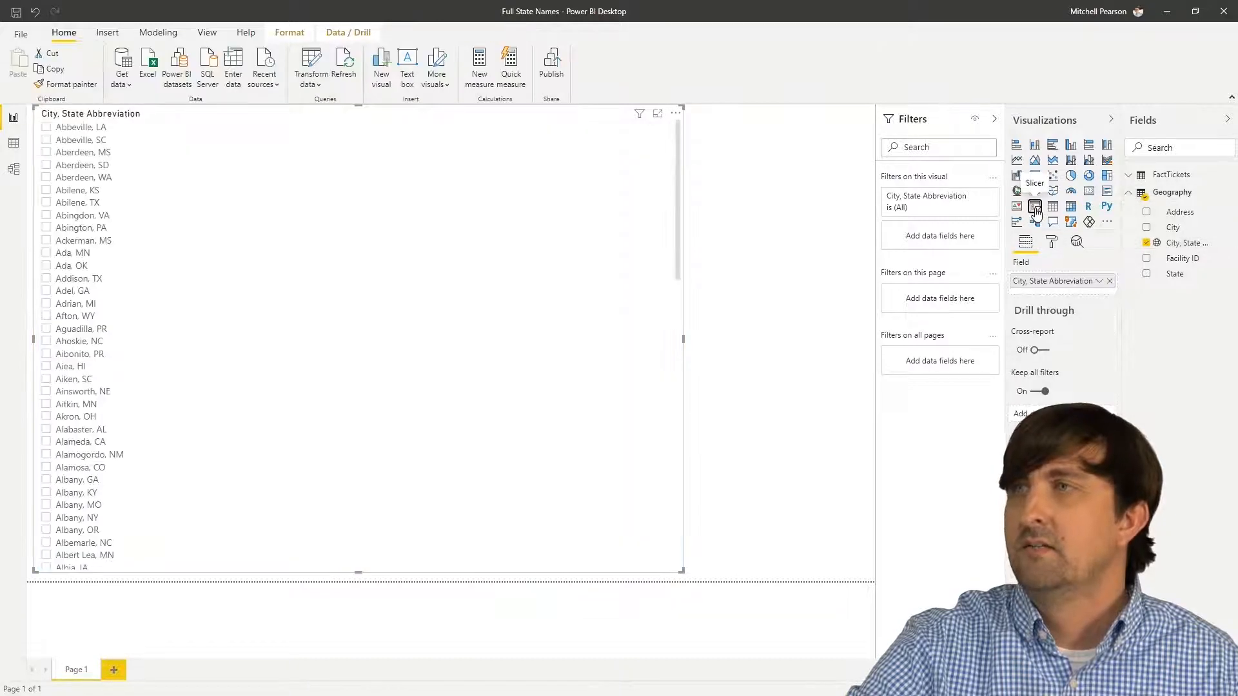
left_click(1016, 191)
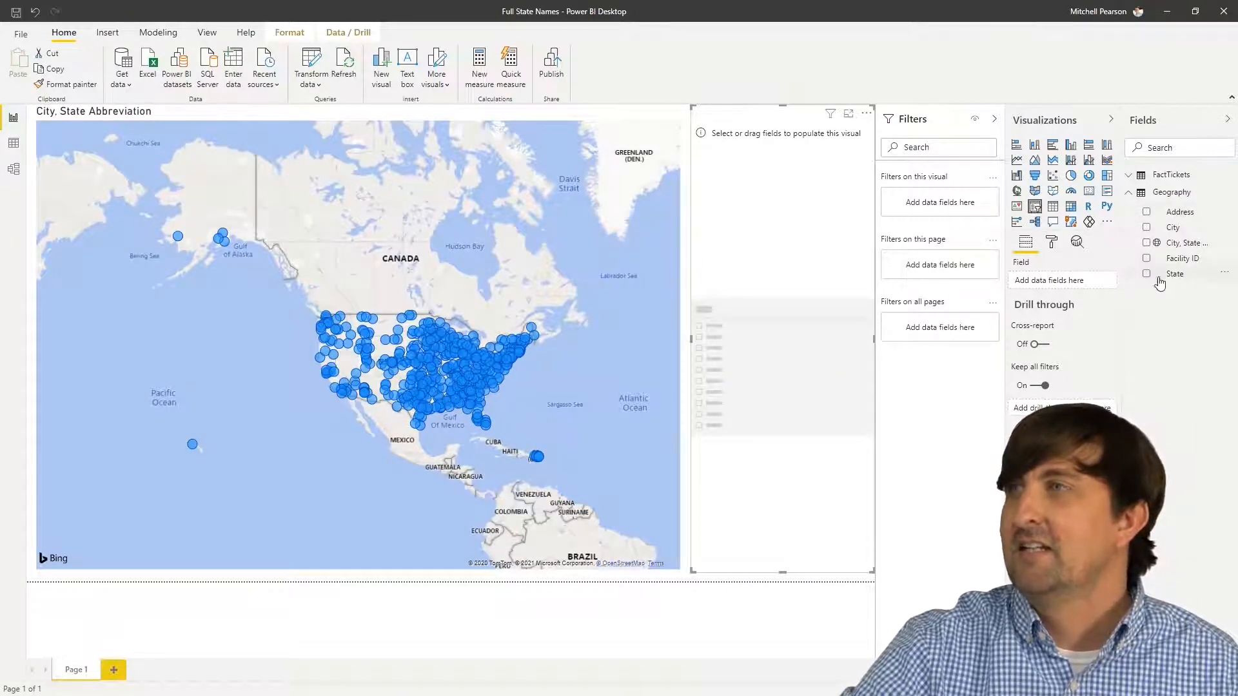
left_click(1148, 274)
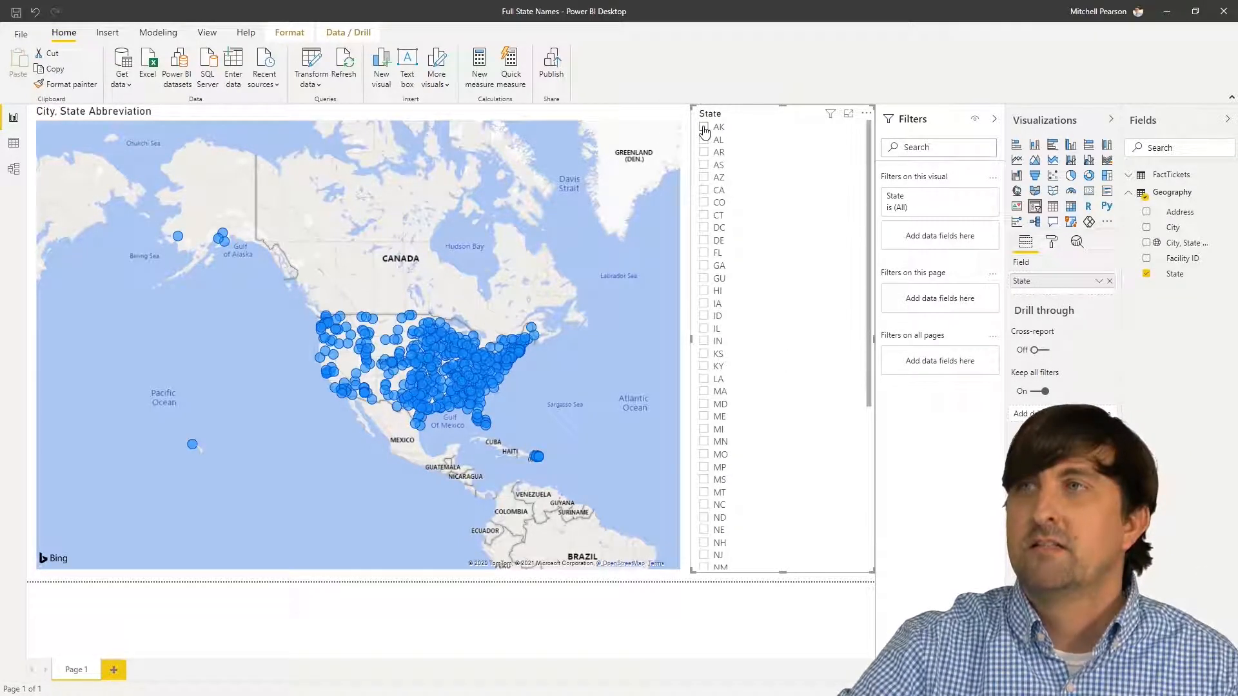
left_click(704, 127)
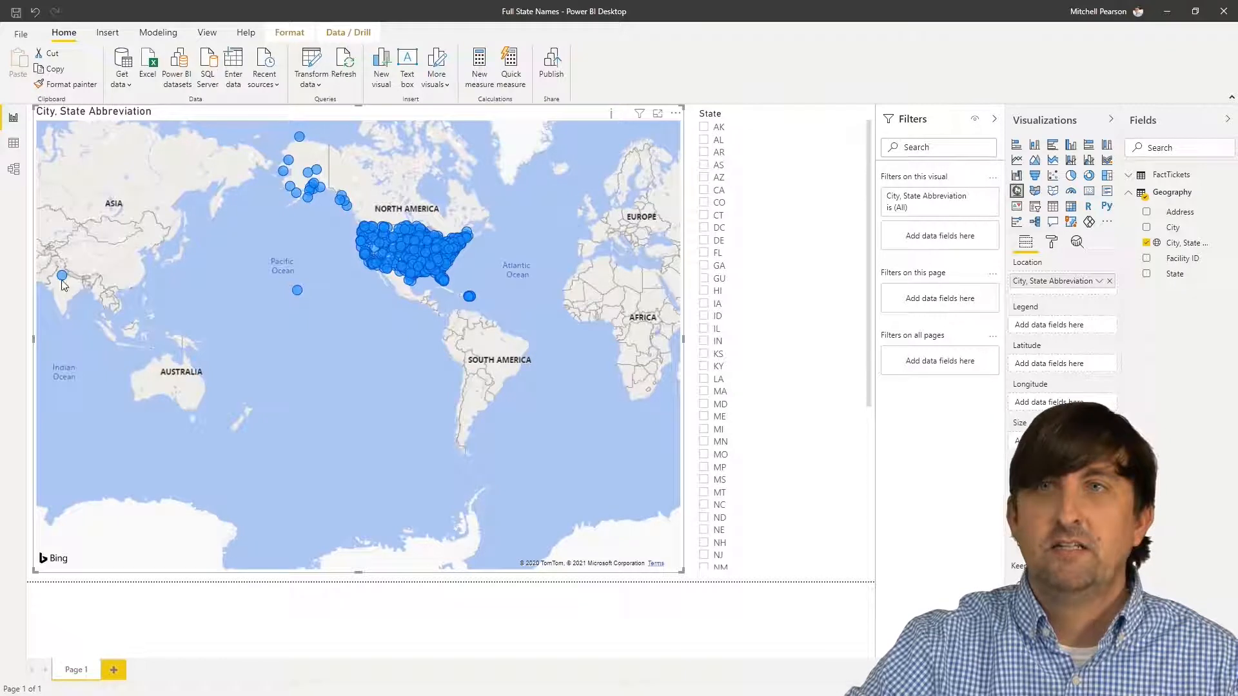
mouse_move(62, 276)
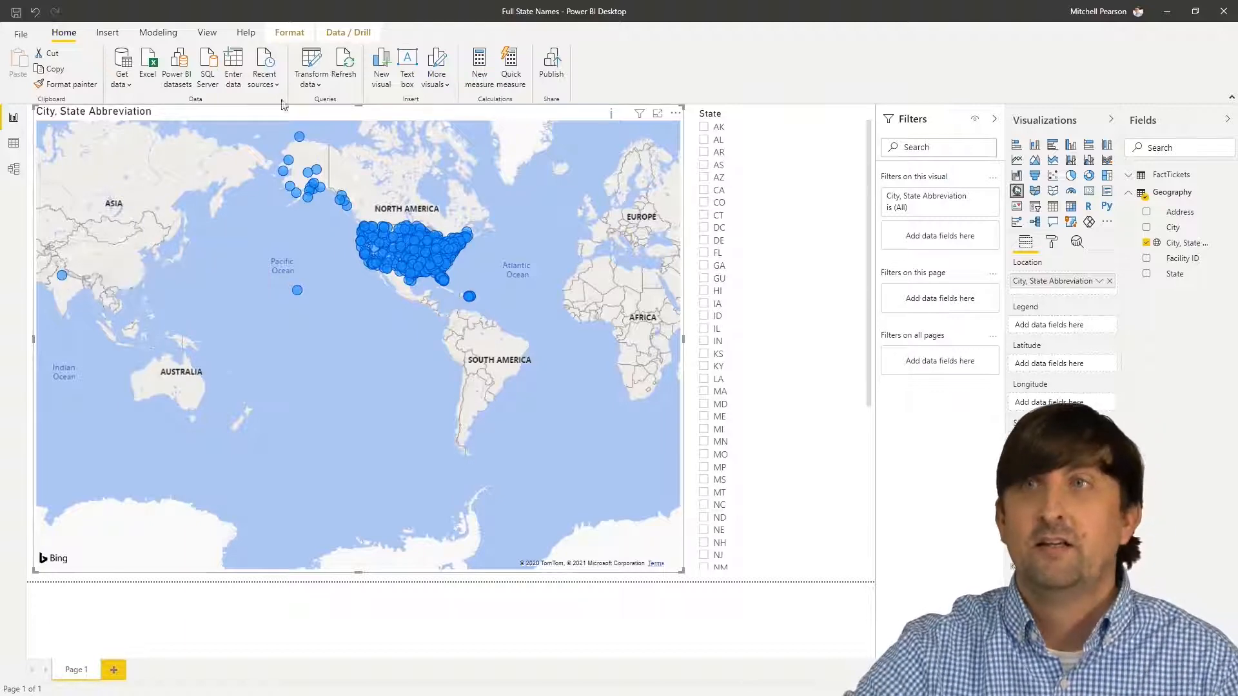
Step: Open Transform data, then search Chrome for 'wiki state abbreviations' and open the Wikipedia list
left_click(310, 63)
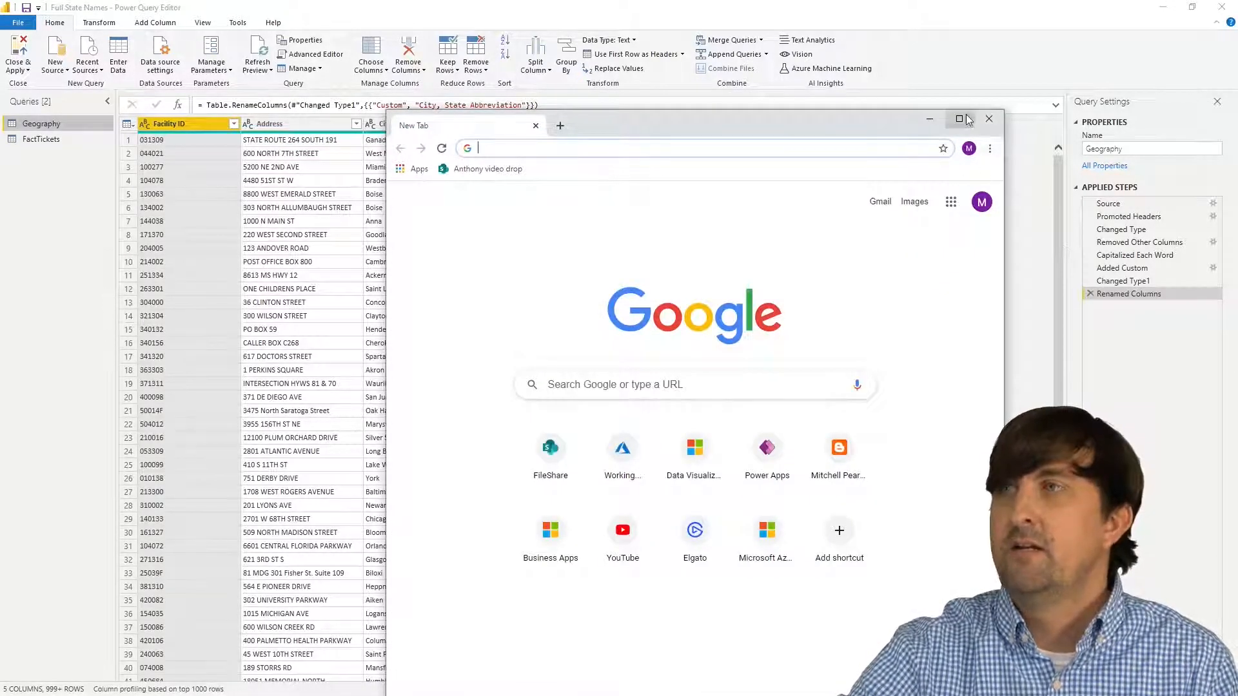
left_click(958, 118)
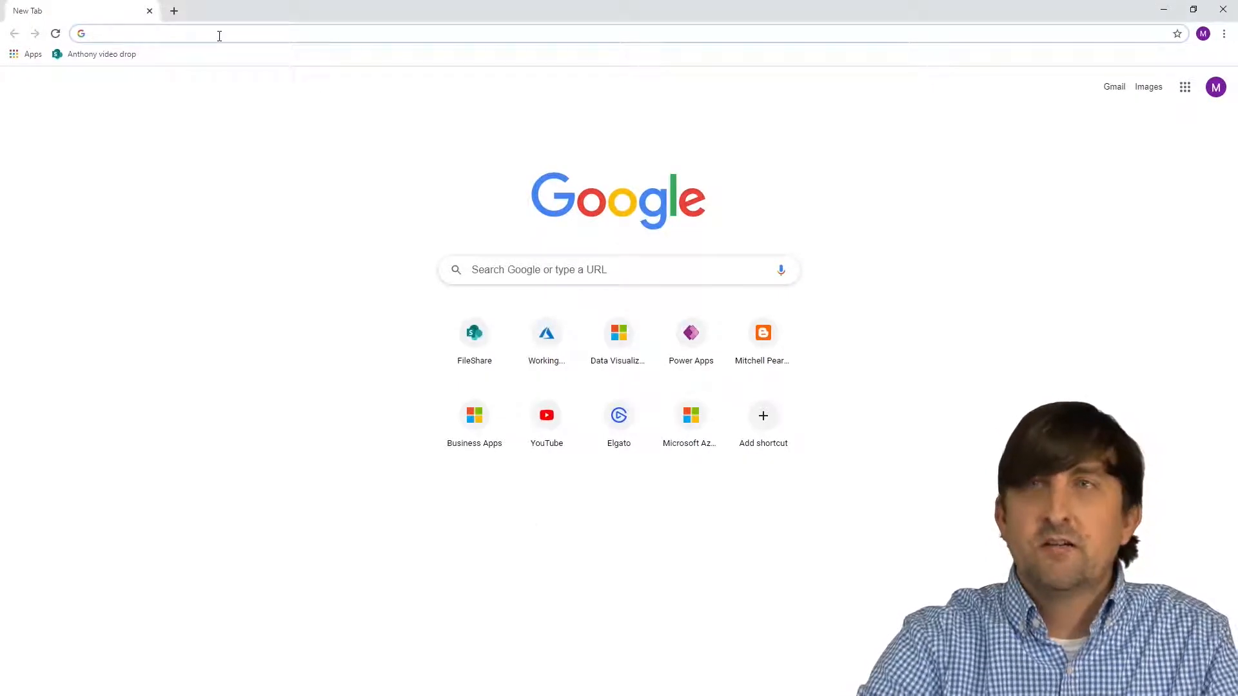
type("wiki state a")
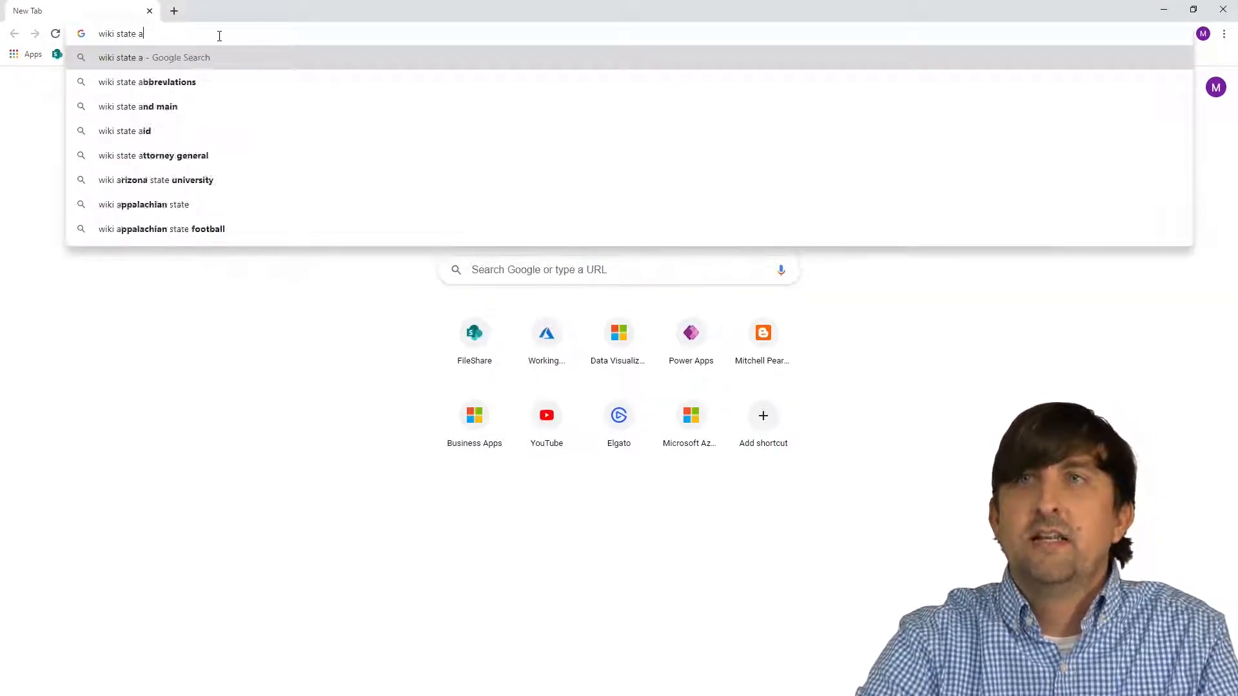
left_click(147, 82)
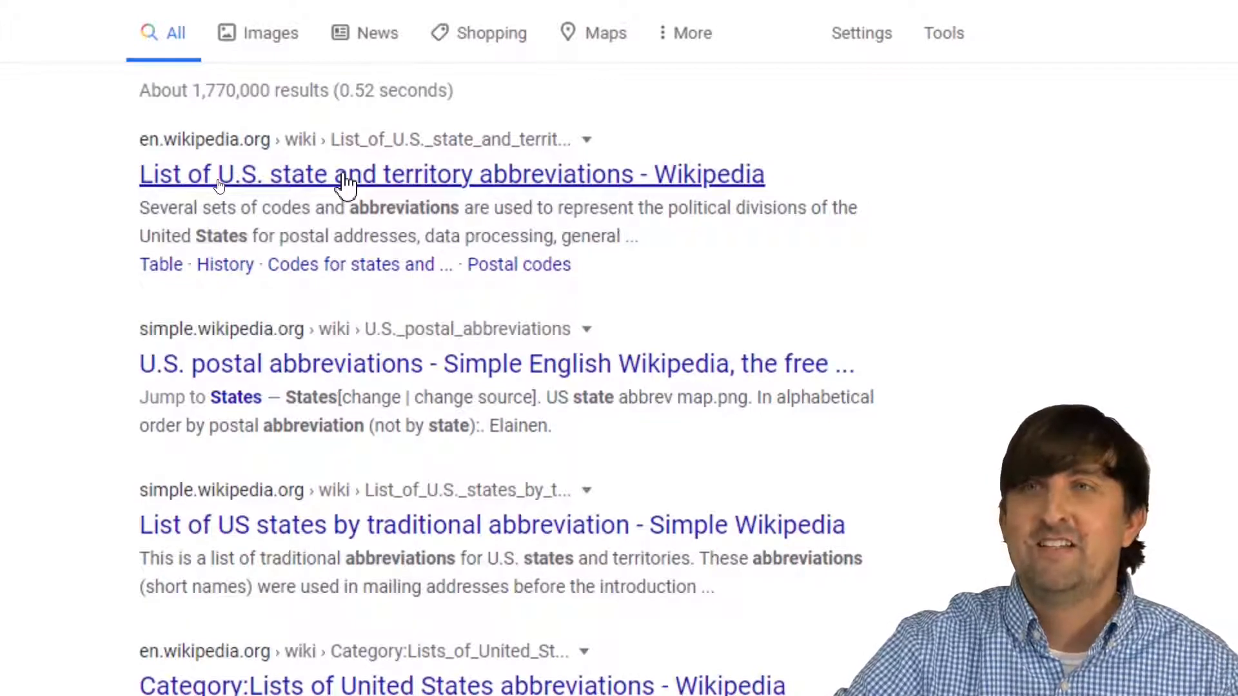
left_click(451, 174)
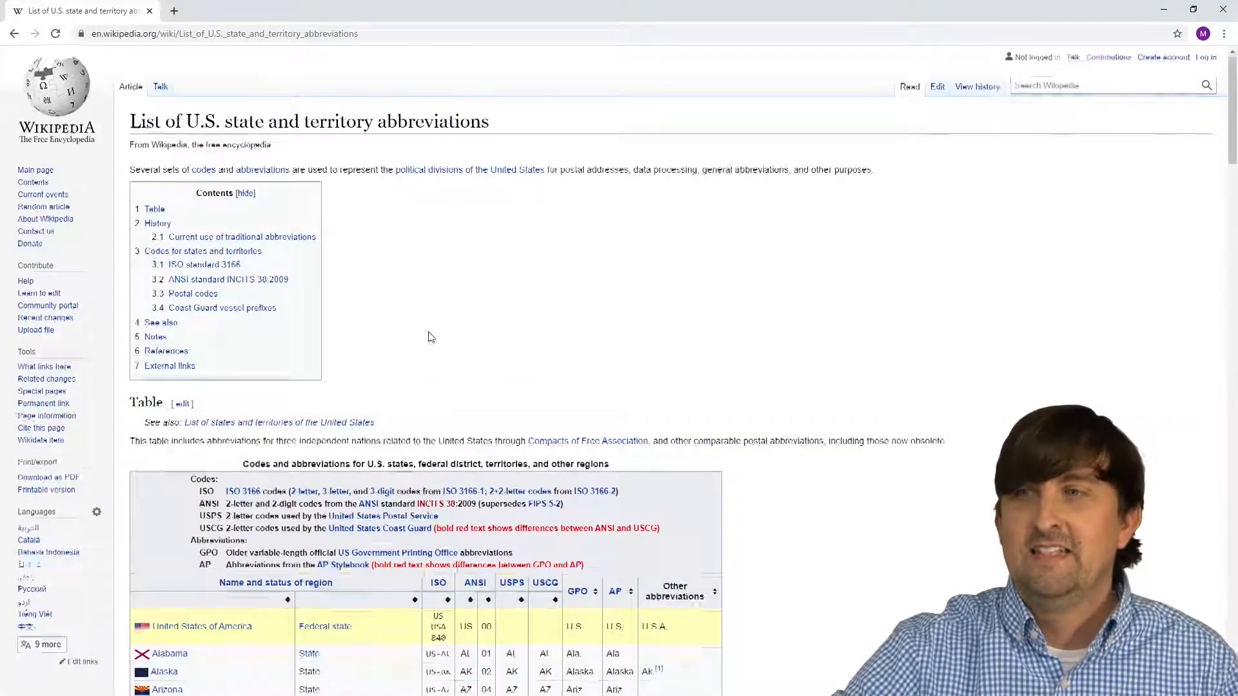
scroll("down", 3)
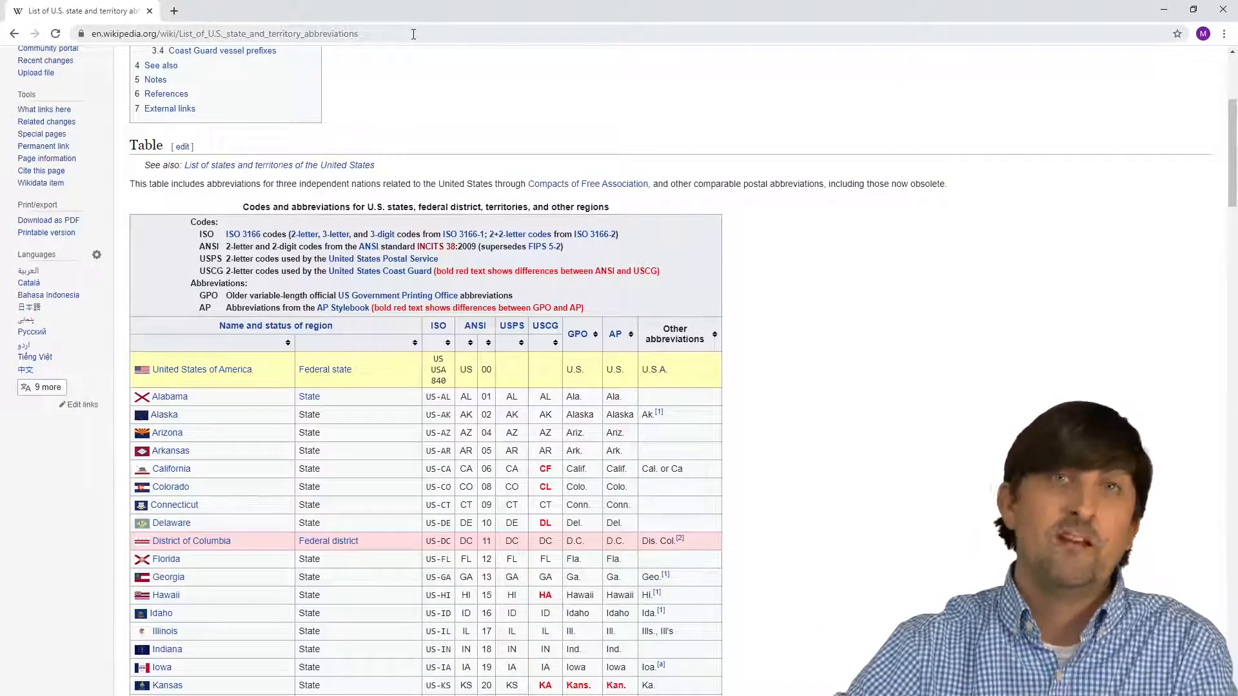
Step: Copy the Wikipedia page URL from the address bar and return to Power Query Editor
left_click(225, 33)
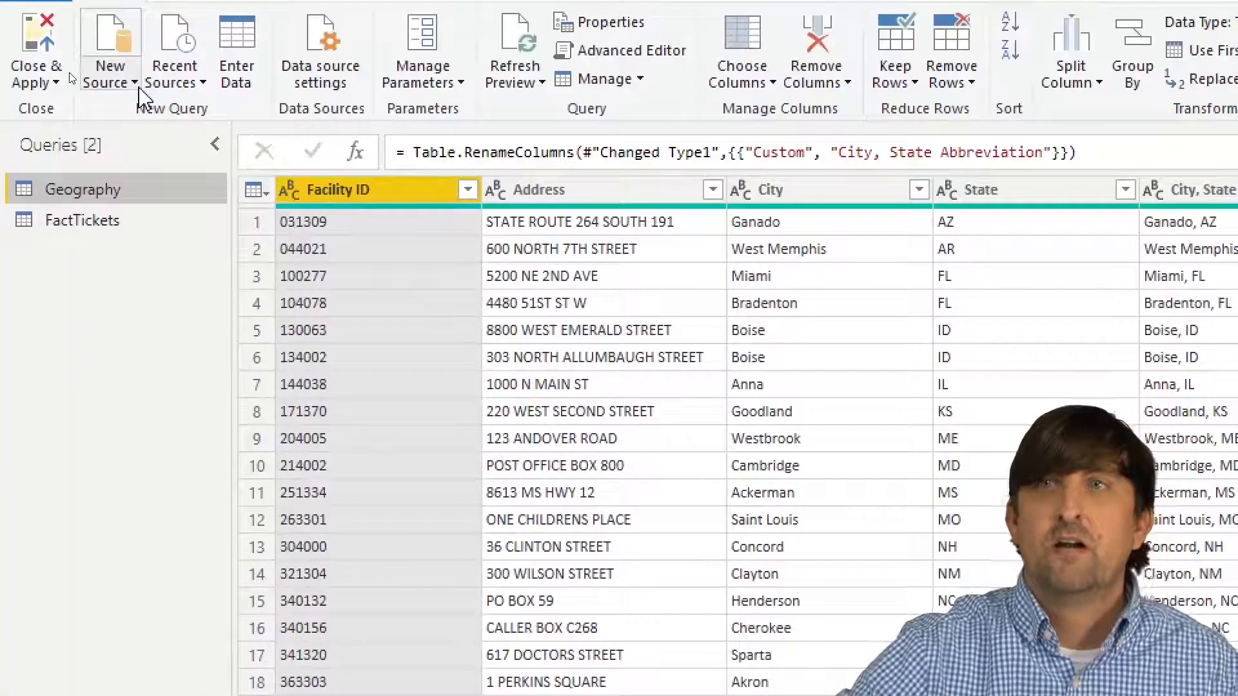
Step: Add a Web source with the Wikipedia state abbreviations URL and connect anonymously to reach Navigator
left_click(109, 51)
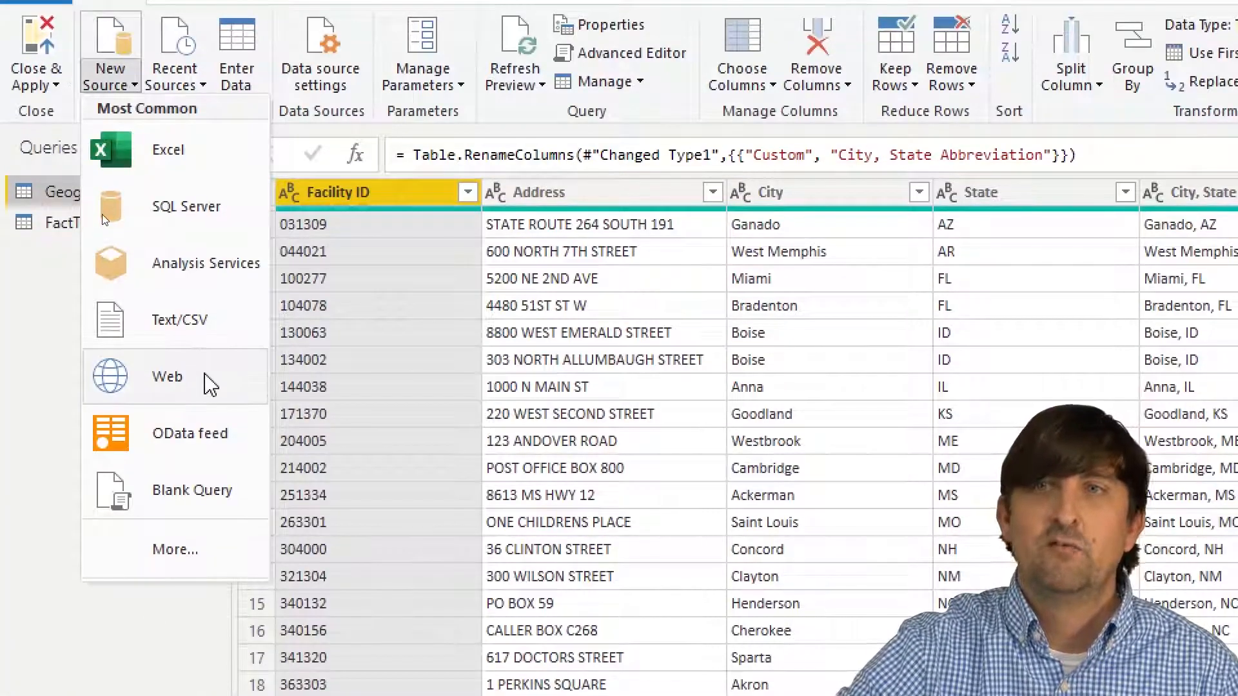
left_click(166, 376)
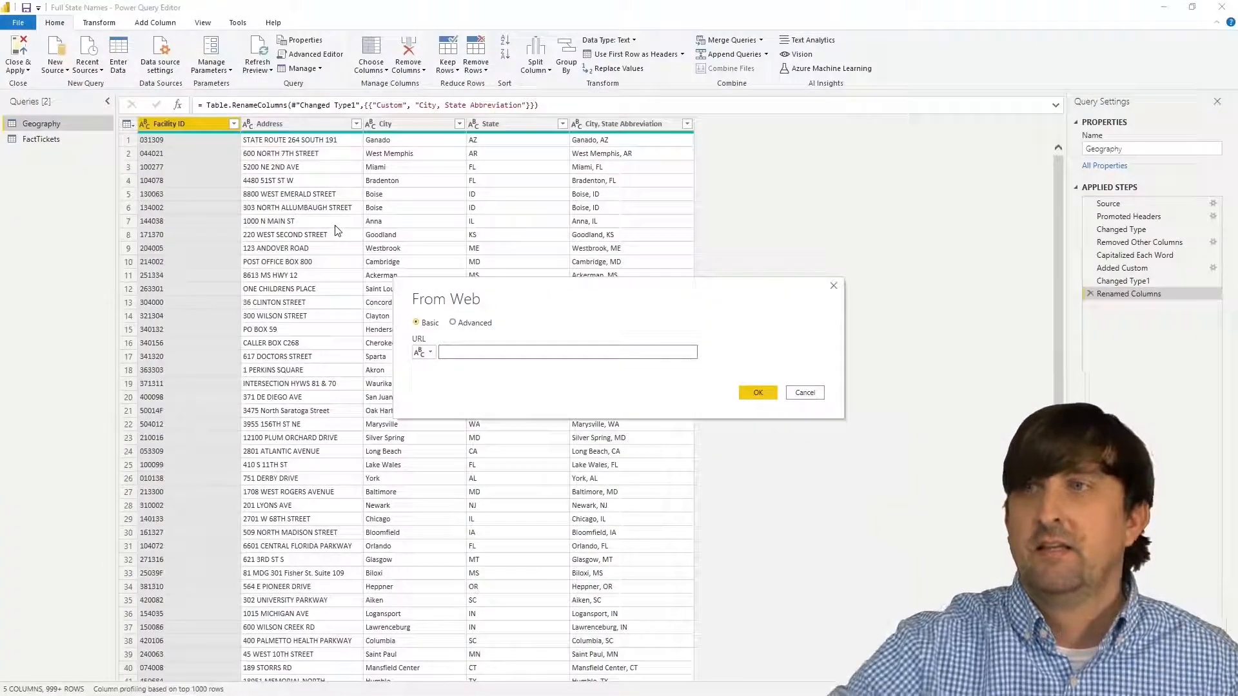
type("https://en.wikipedia.org/wiki/List_of_U.S._state_and_territory_abbreviations")
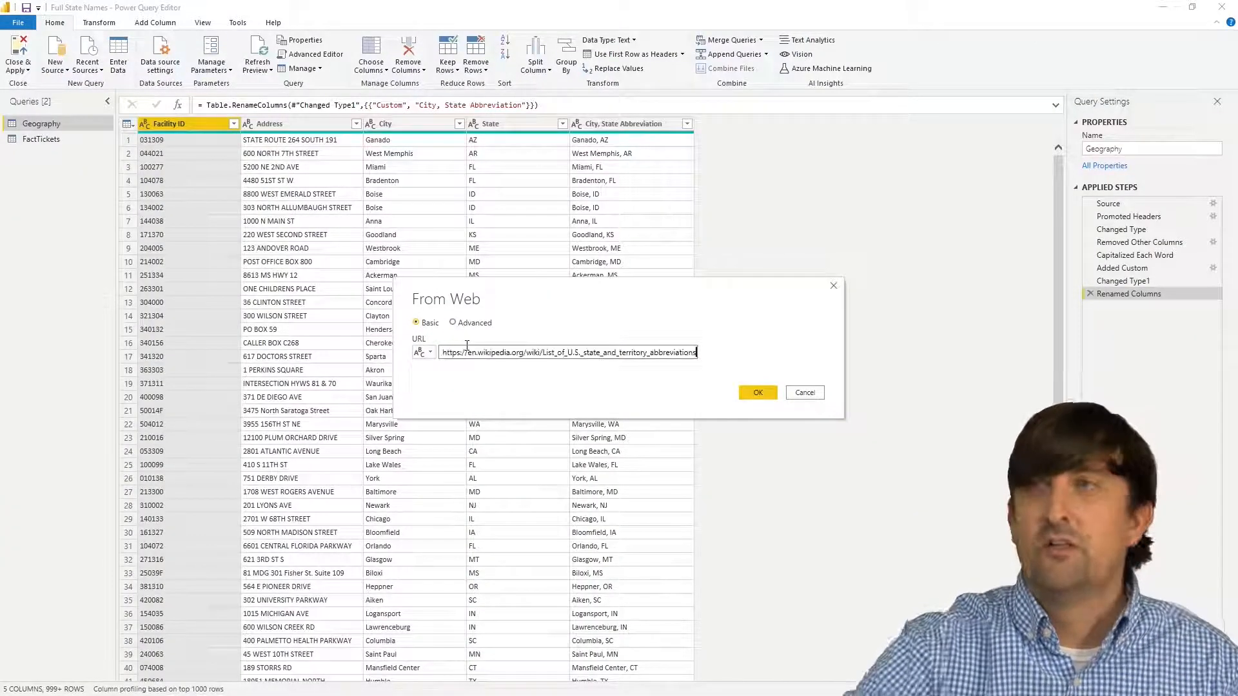
left_click(757, 392)
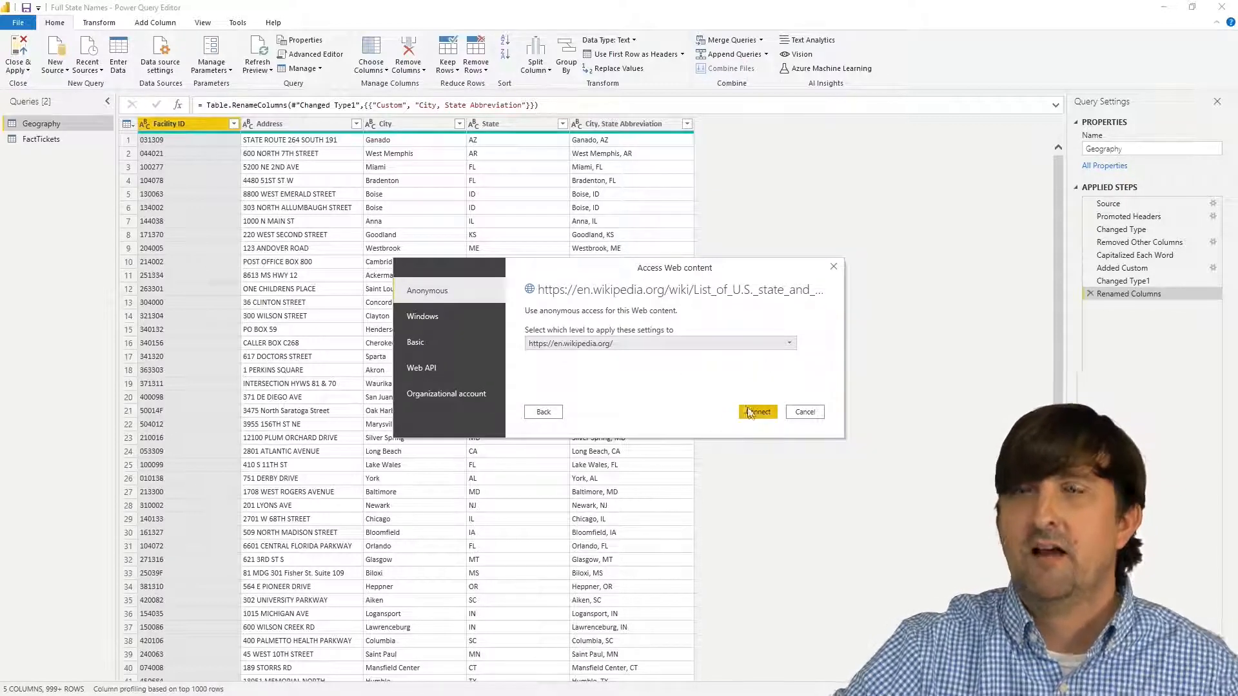
left_click(757, 412)
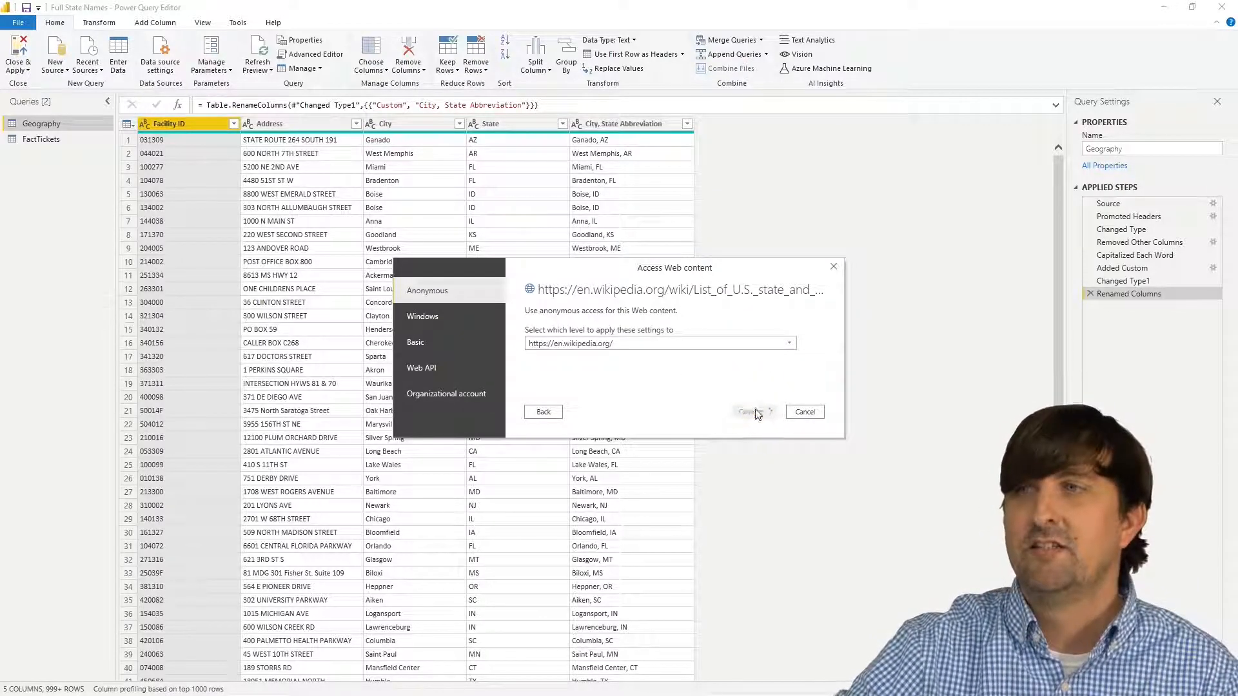
left_click(751, 412)
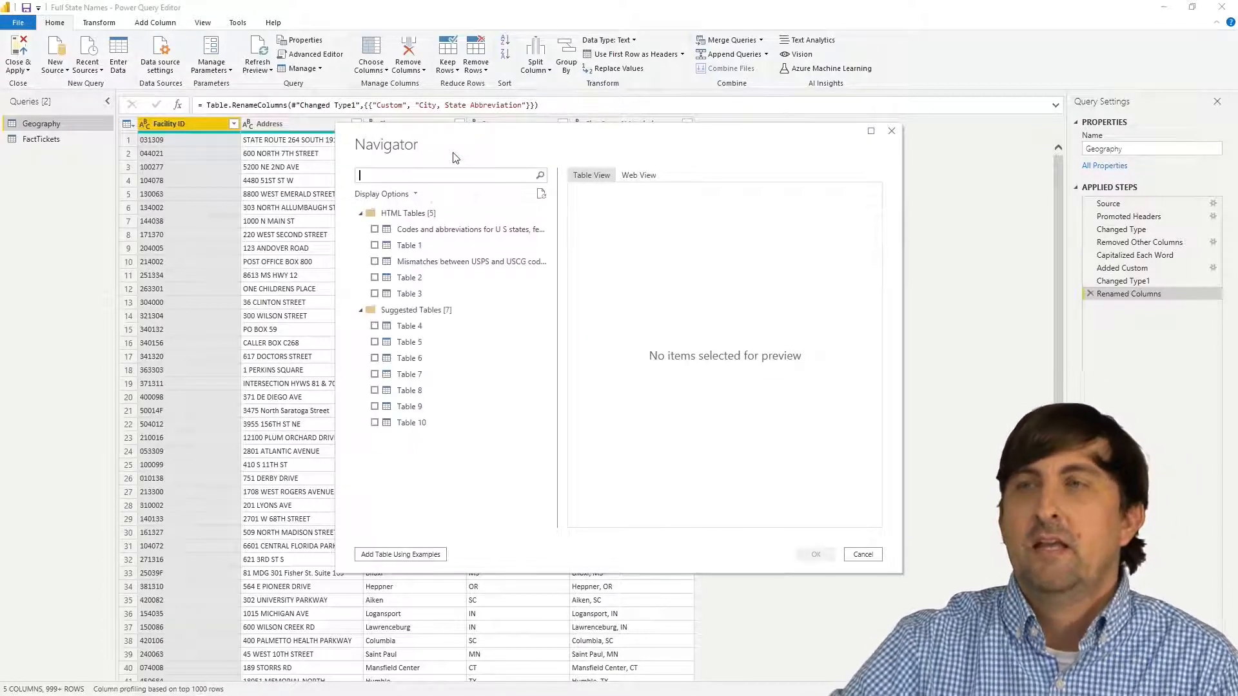
Step: Select the Codes and abbreviations table in Navigator and load it as a new query
left_click(471, 229)
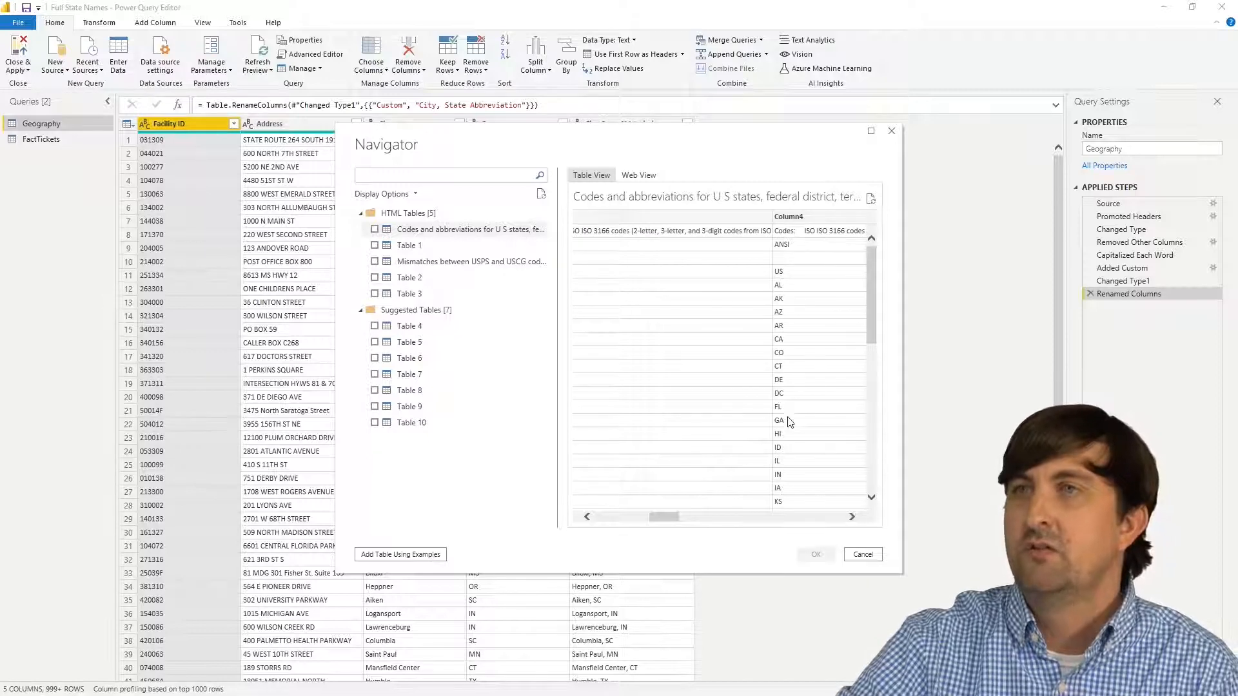
left_click(376, 229)
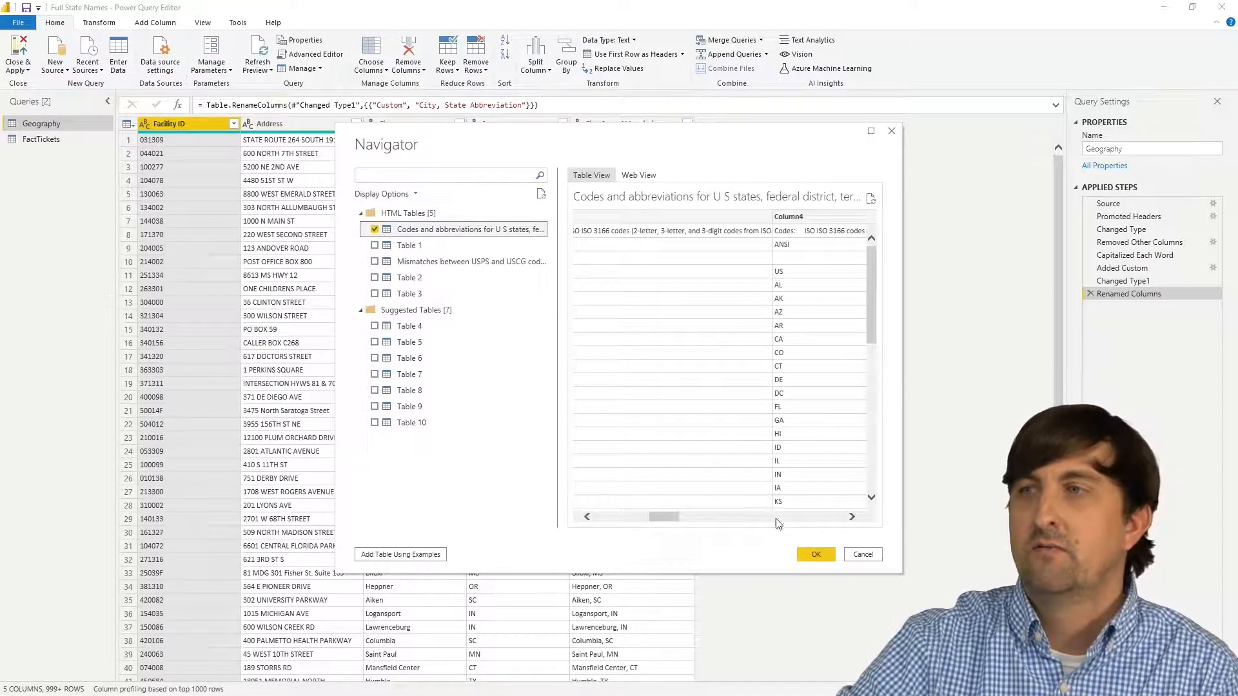
left_click(815, 553)
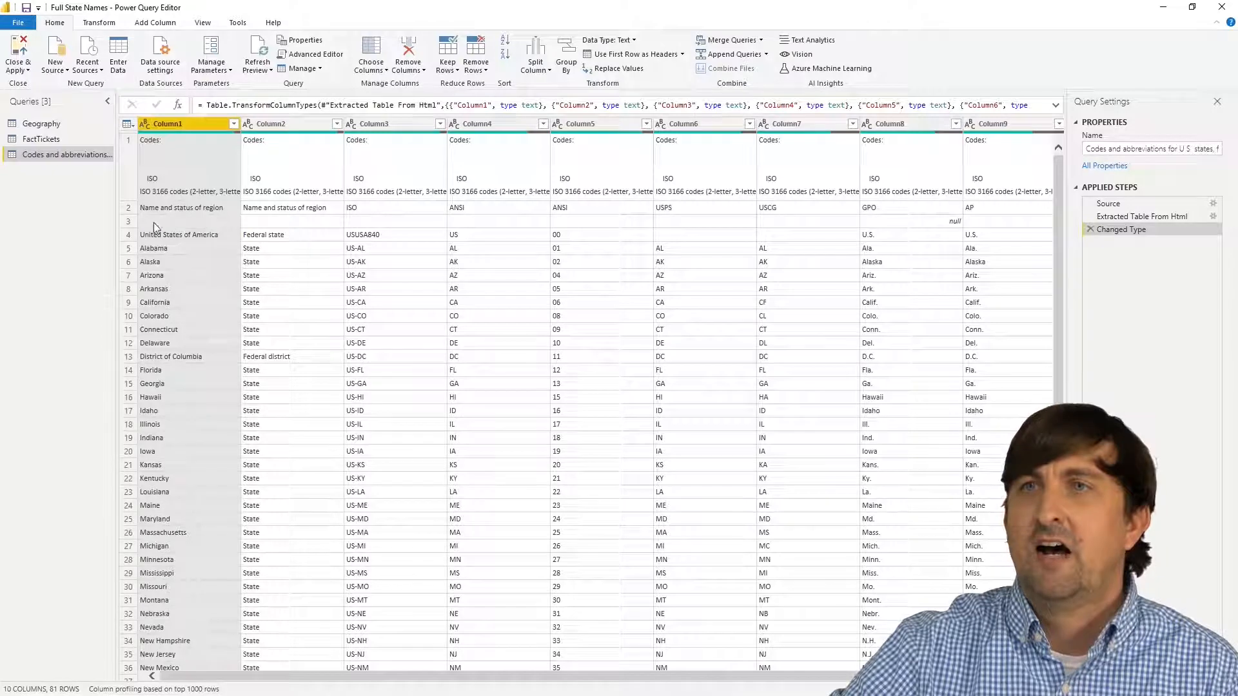
mouse_move(378, 236)
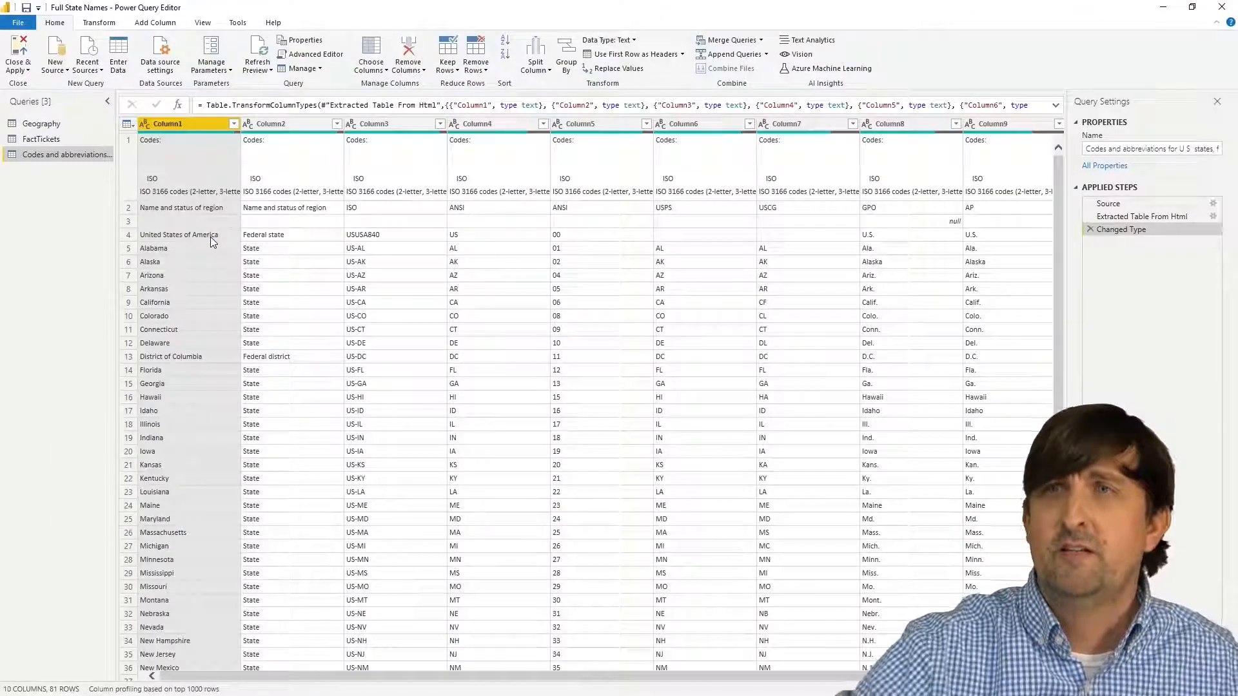
Step: Remove the top 4 rows so the abbreviations table starts with Alabama
left_click(474, 54)
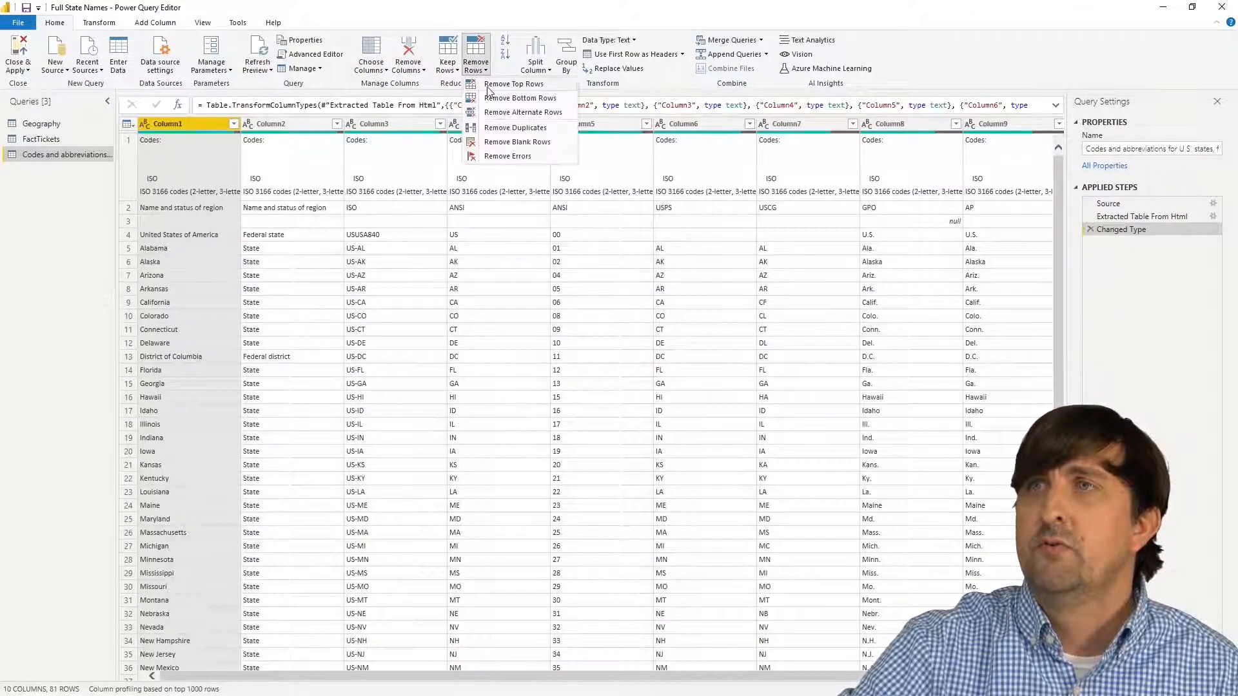
left_click(513, 84)
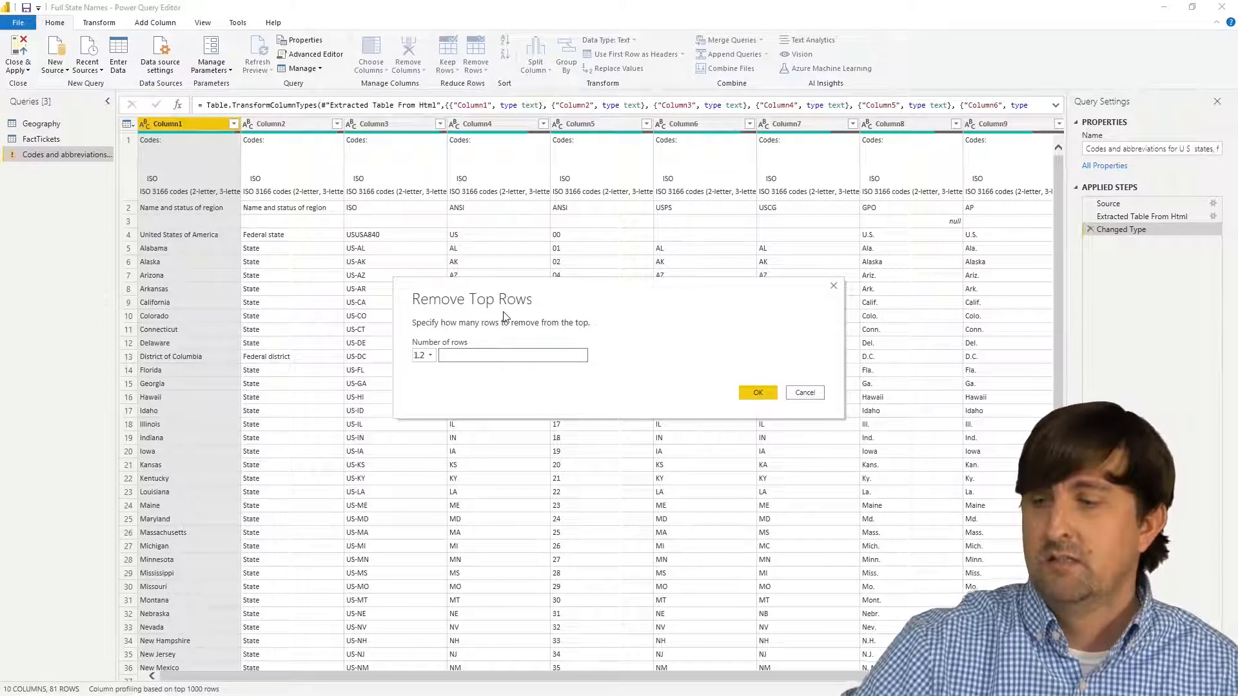
left_click(757, 392)
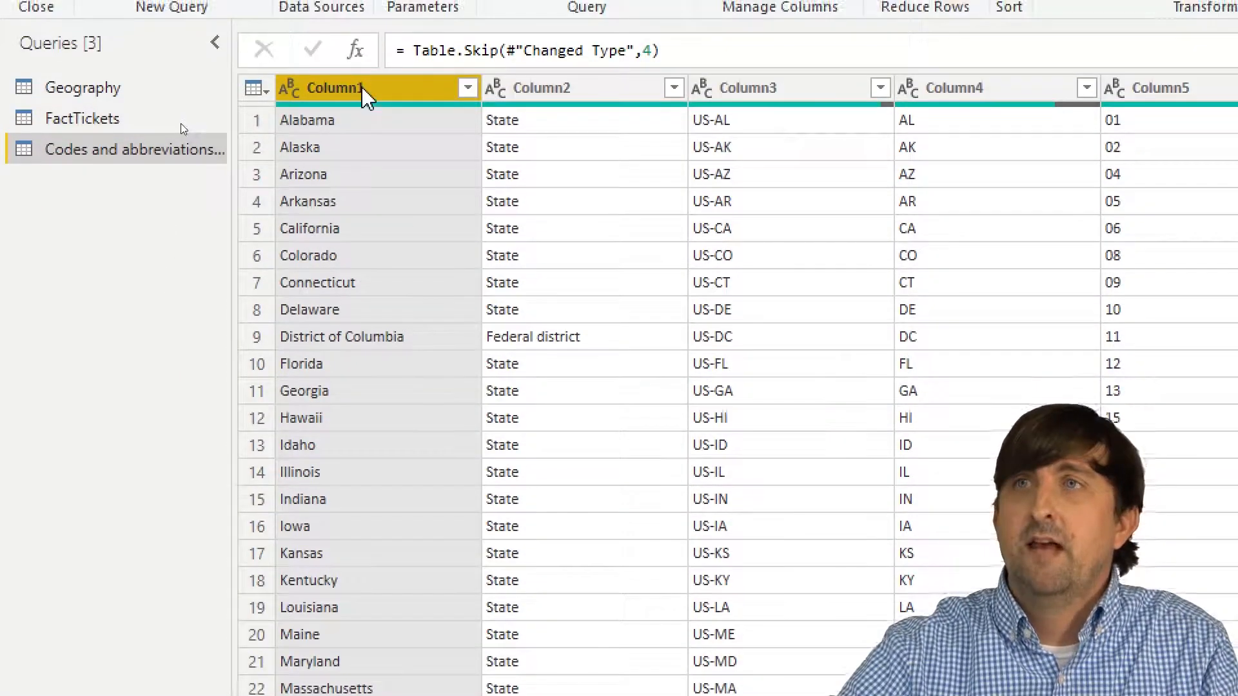
Step: Rename the first column to Full State Name
type("Fu")
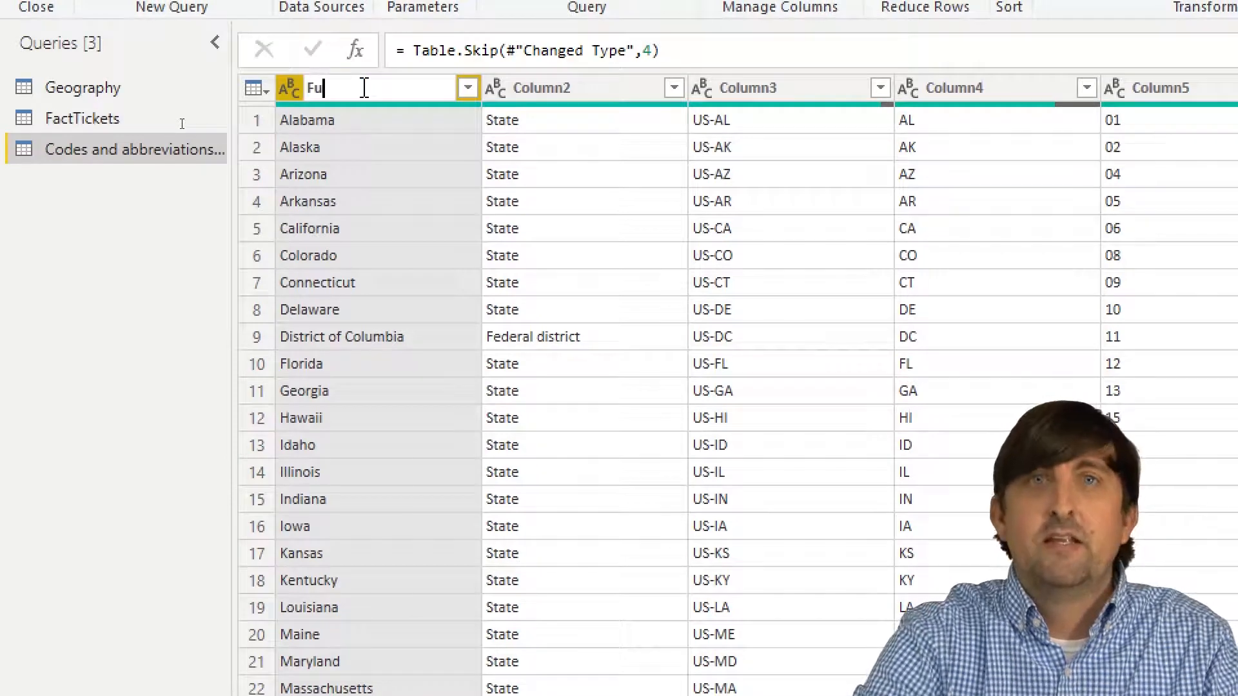
type("l State Name")
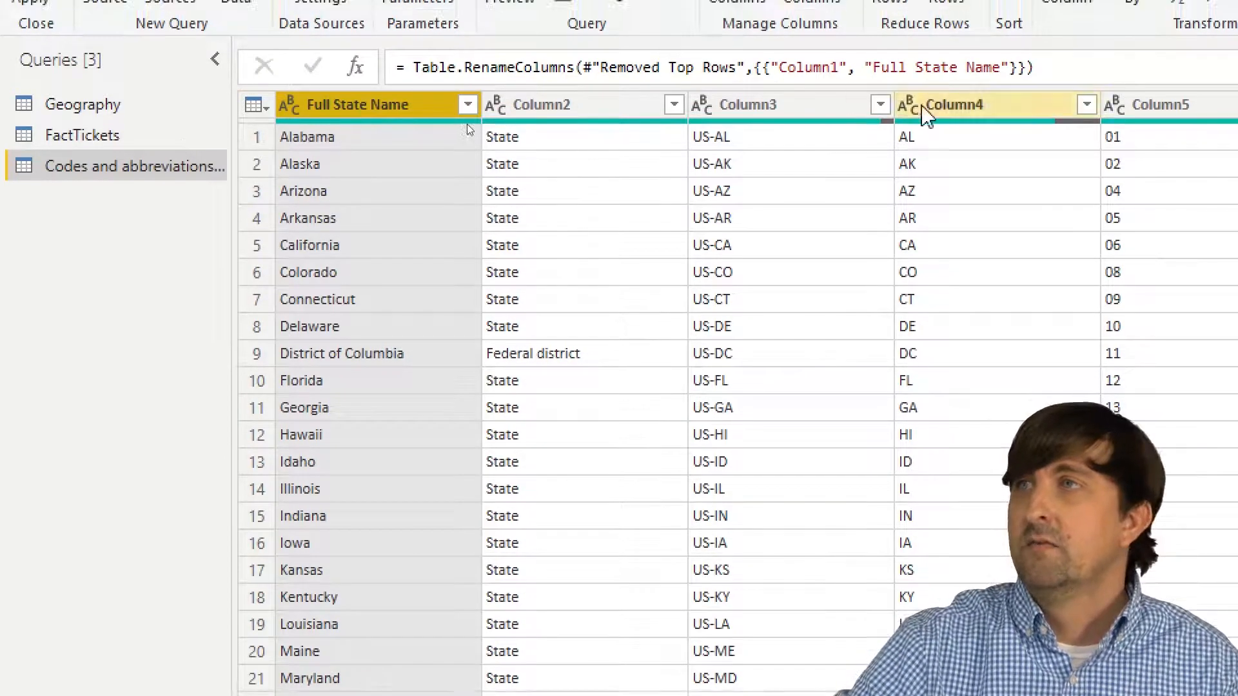
mouse_move(970, 114)
type("State Abbreviation")
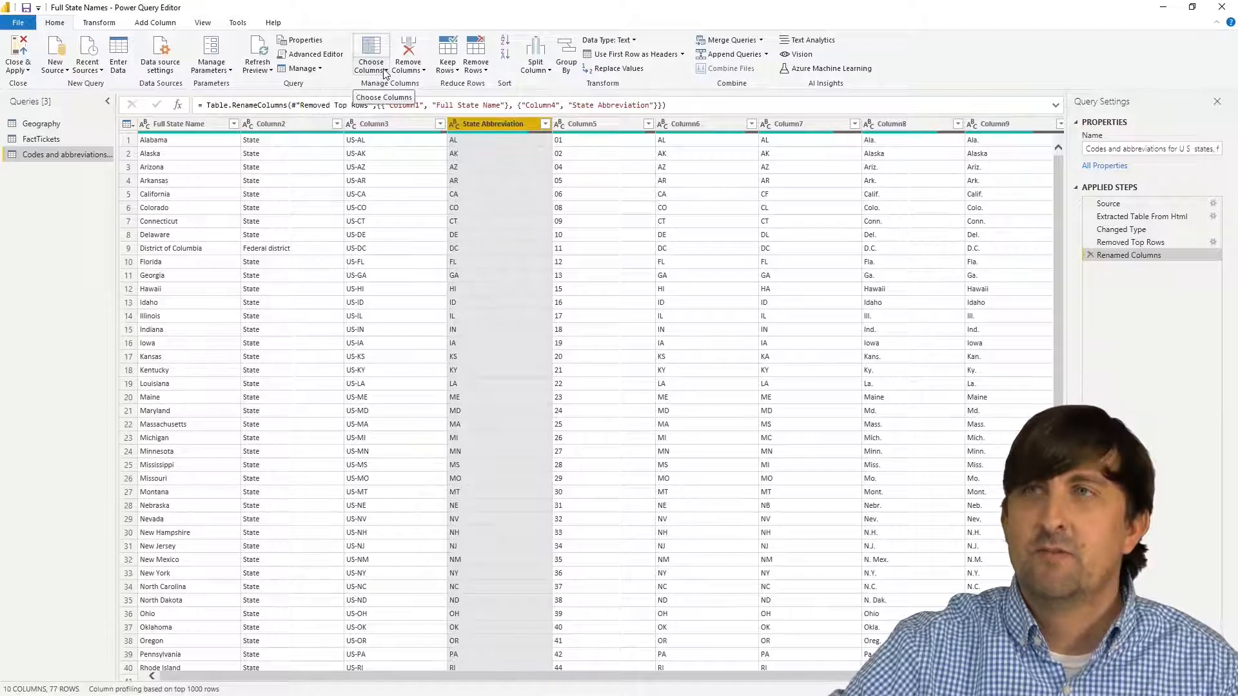
Step: Keep only Full State Name and State Abbreviation columns, then switch back to the Geography query
left_click(372, 52)
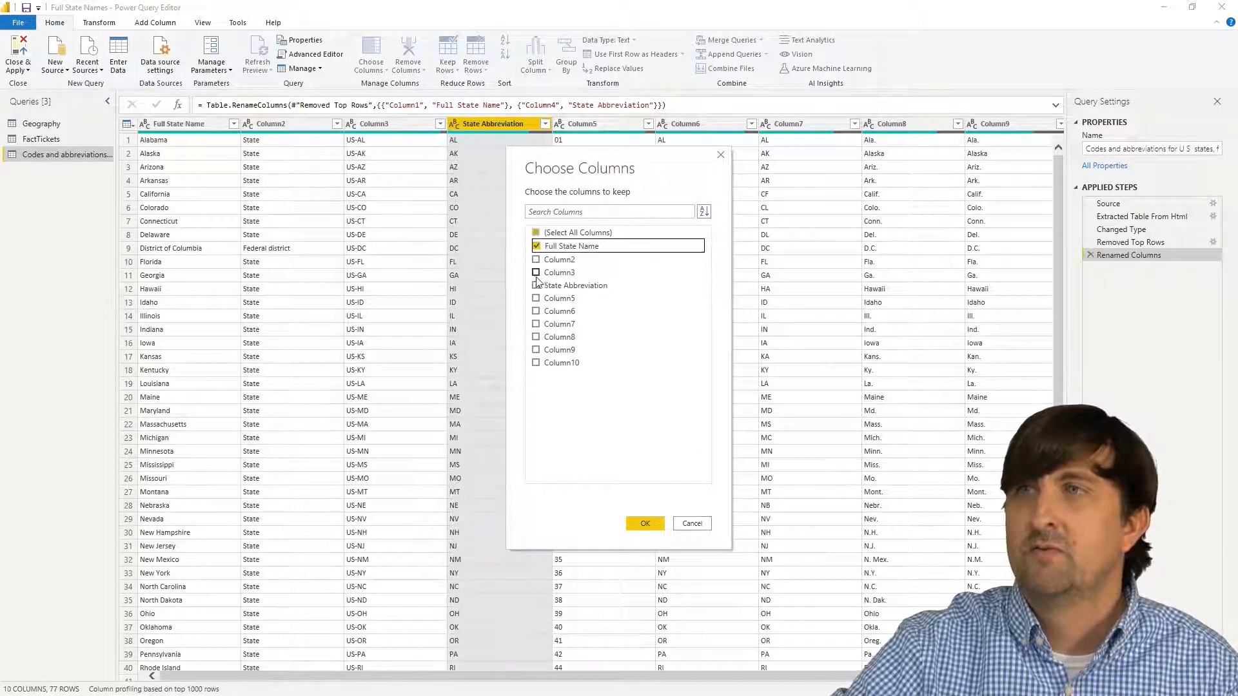
left_click(644, 523)
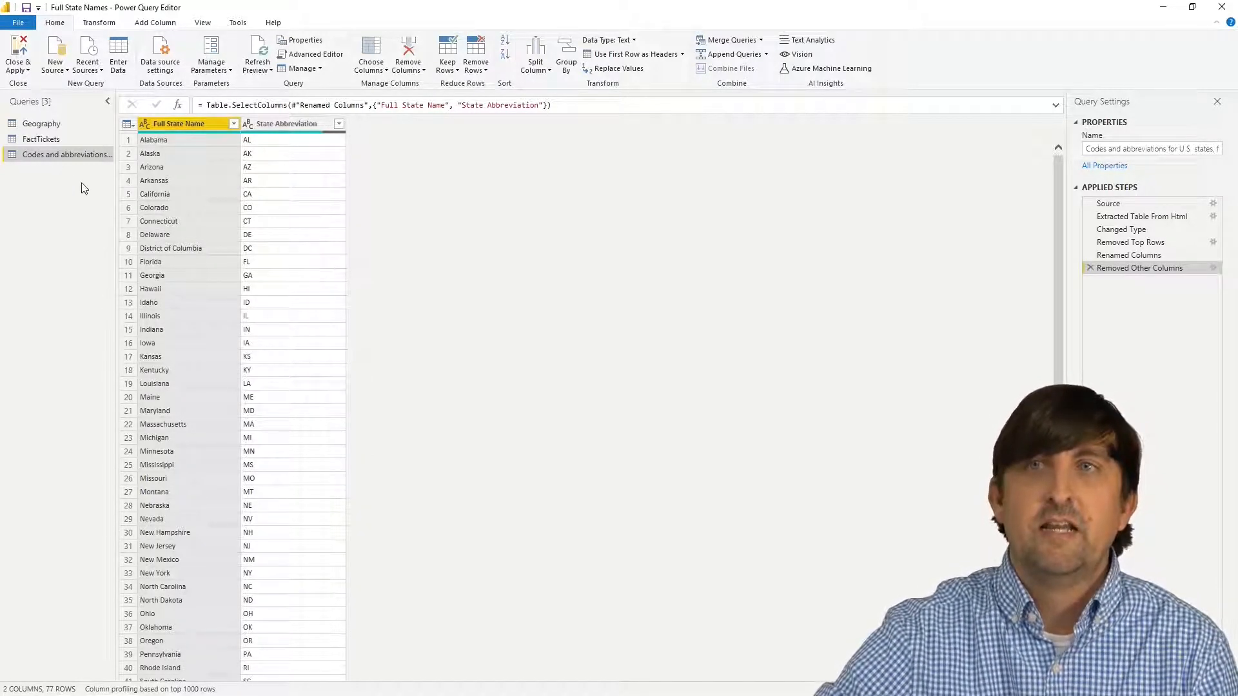
left_click(42, 124)
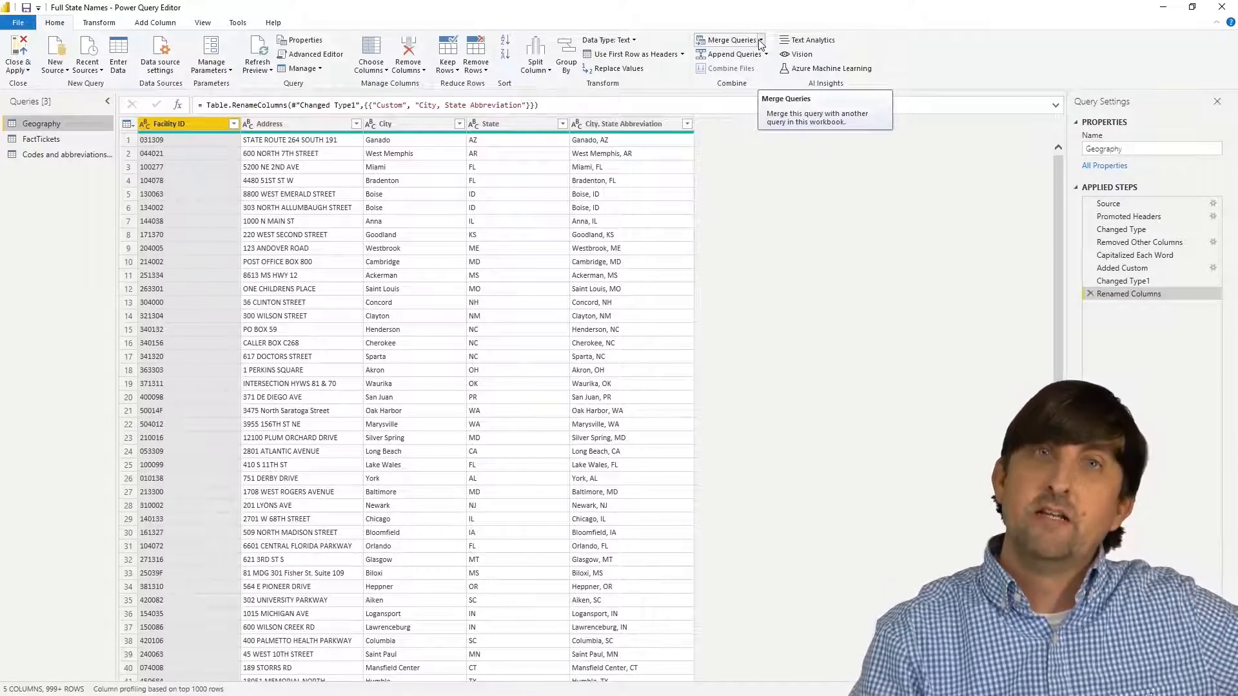
Step: Merge the state codes table into Geography, matching State to State Abbreviation with an Inner join
left_click(761, 40)
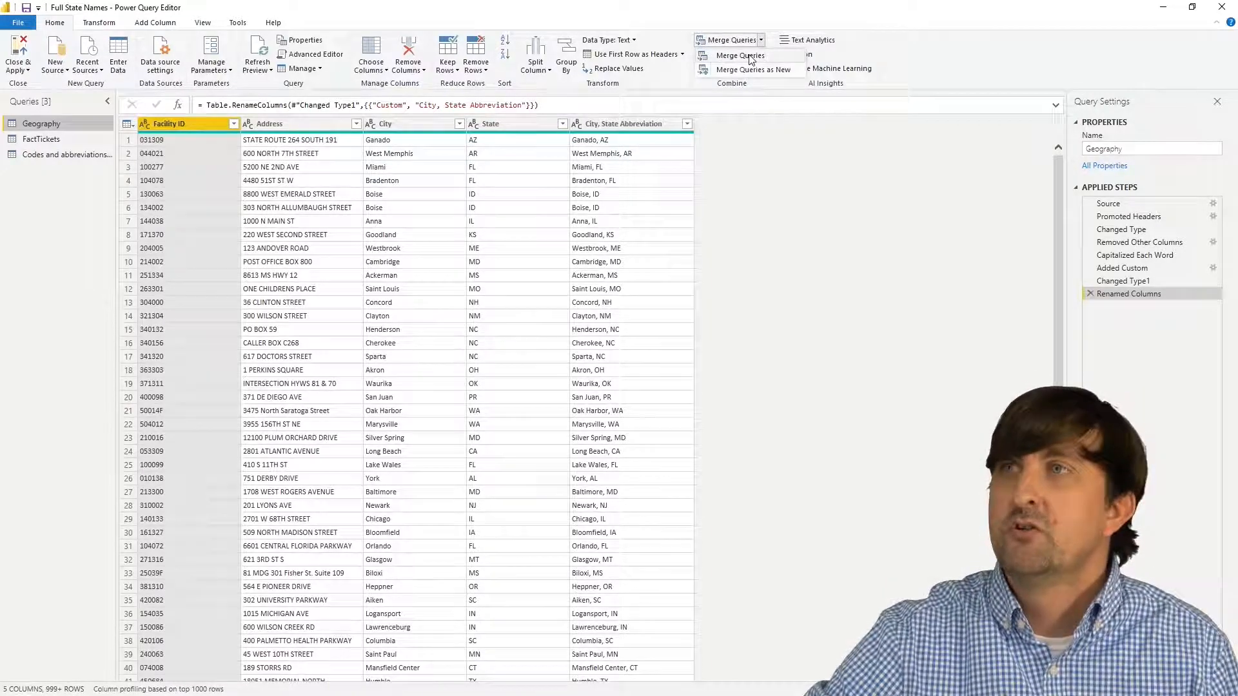
left_click(727, 40)
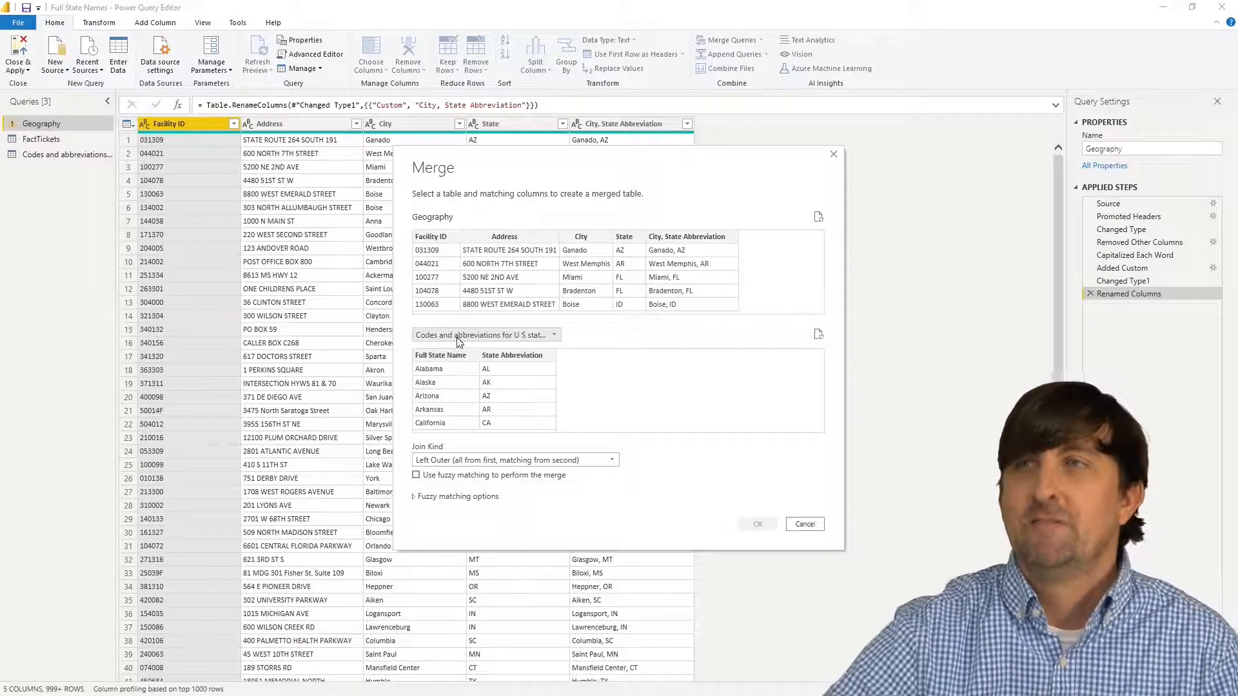
left_click(624, 236)
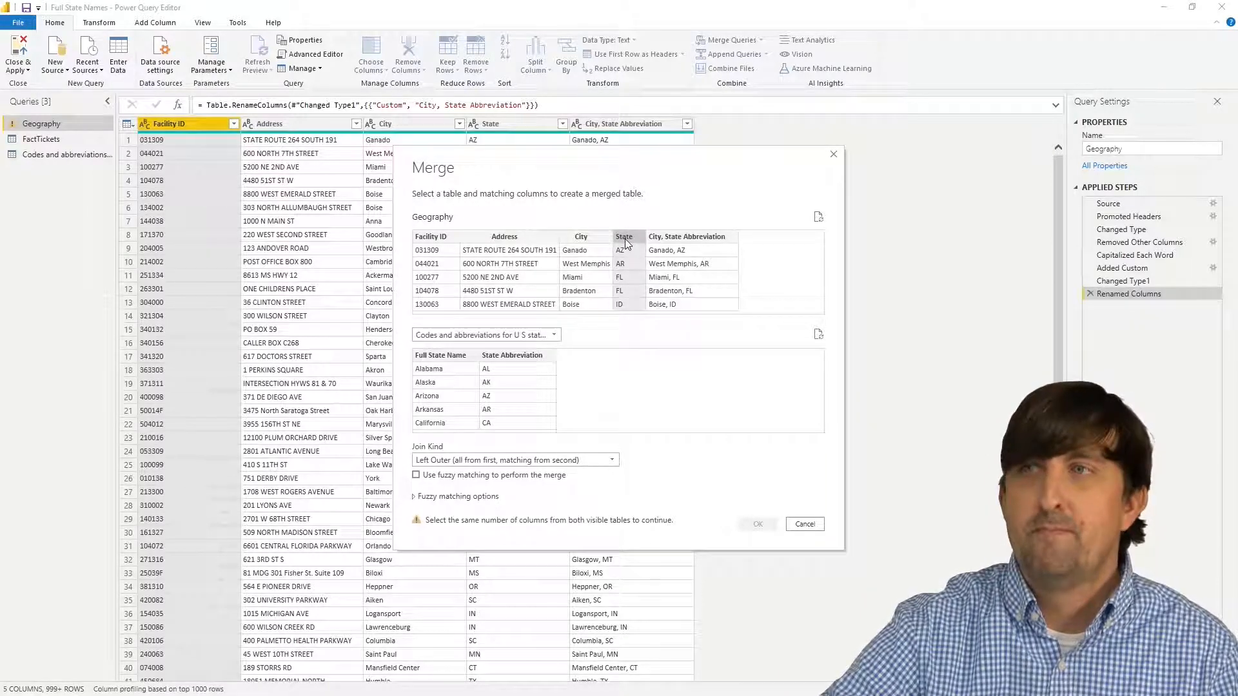
left_click(757, 524)
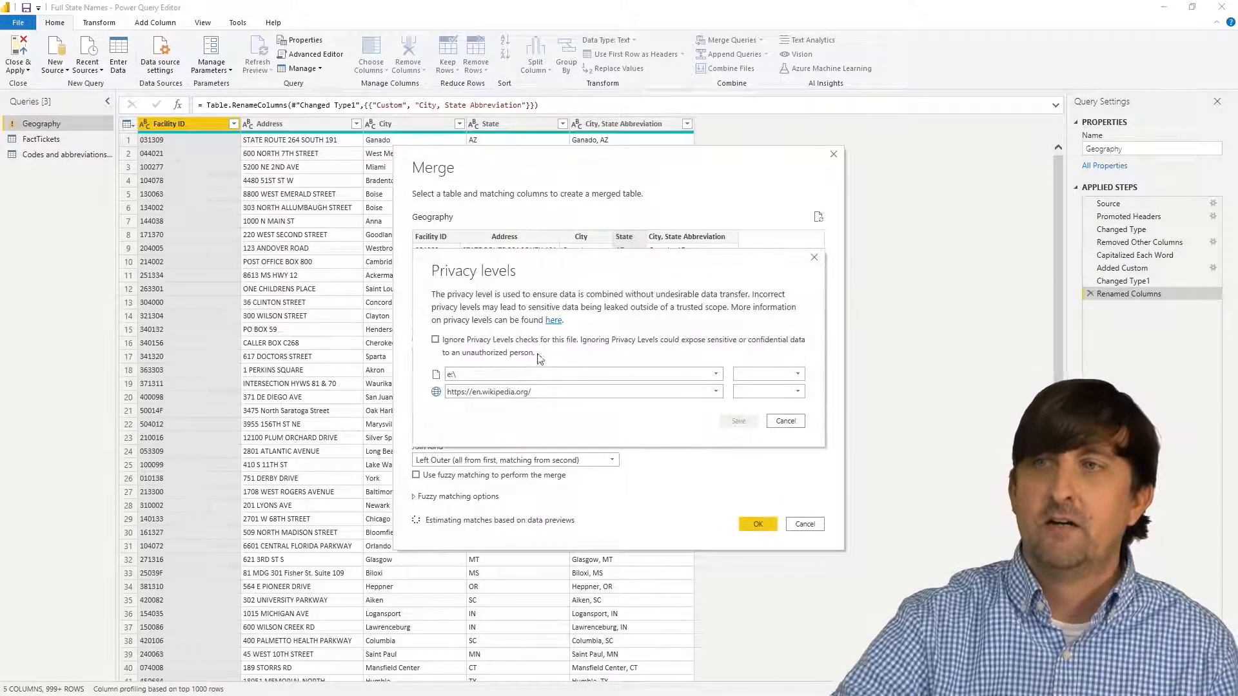
left_click(435, 339)
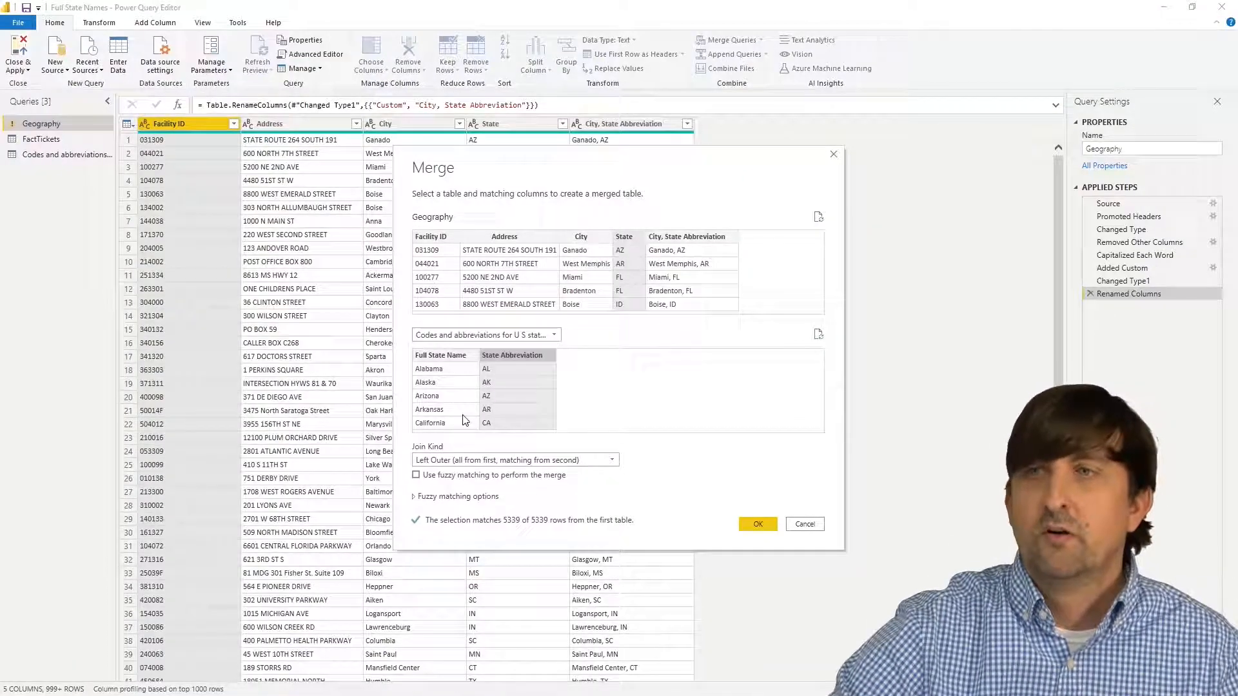
left_click(512, 459)
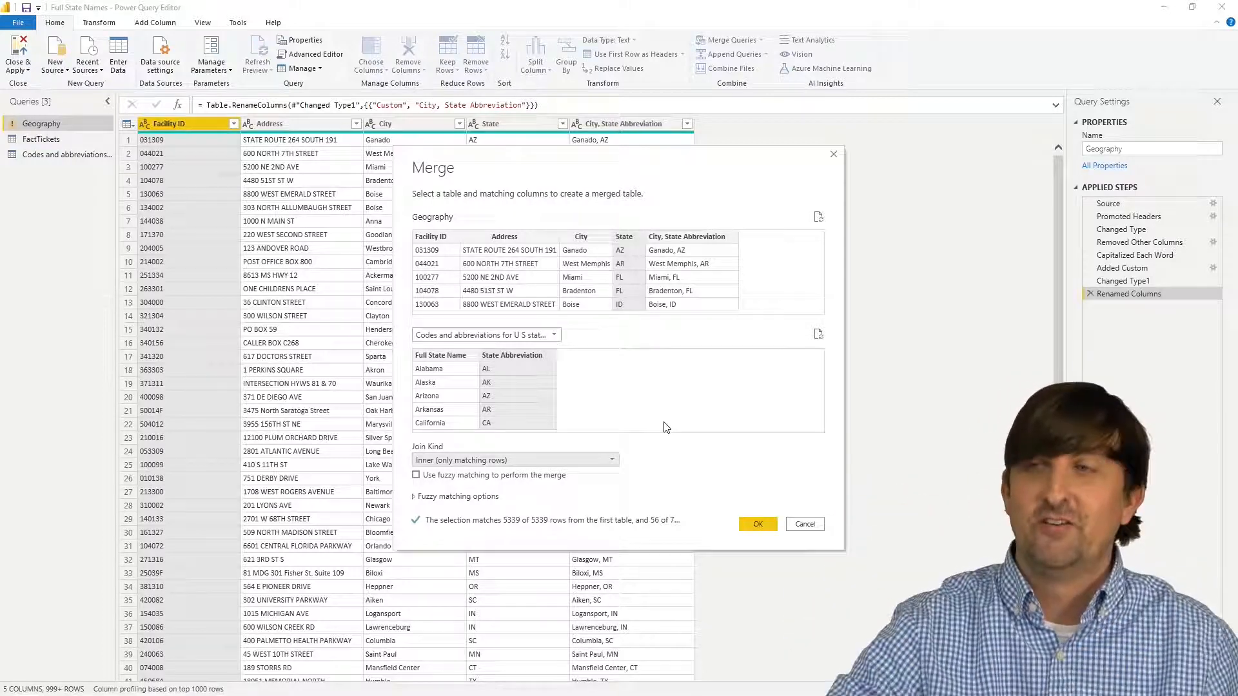
left_click(757, 523)
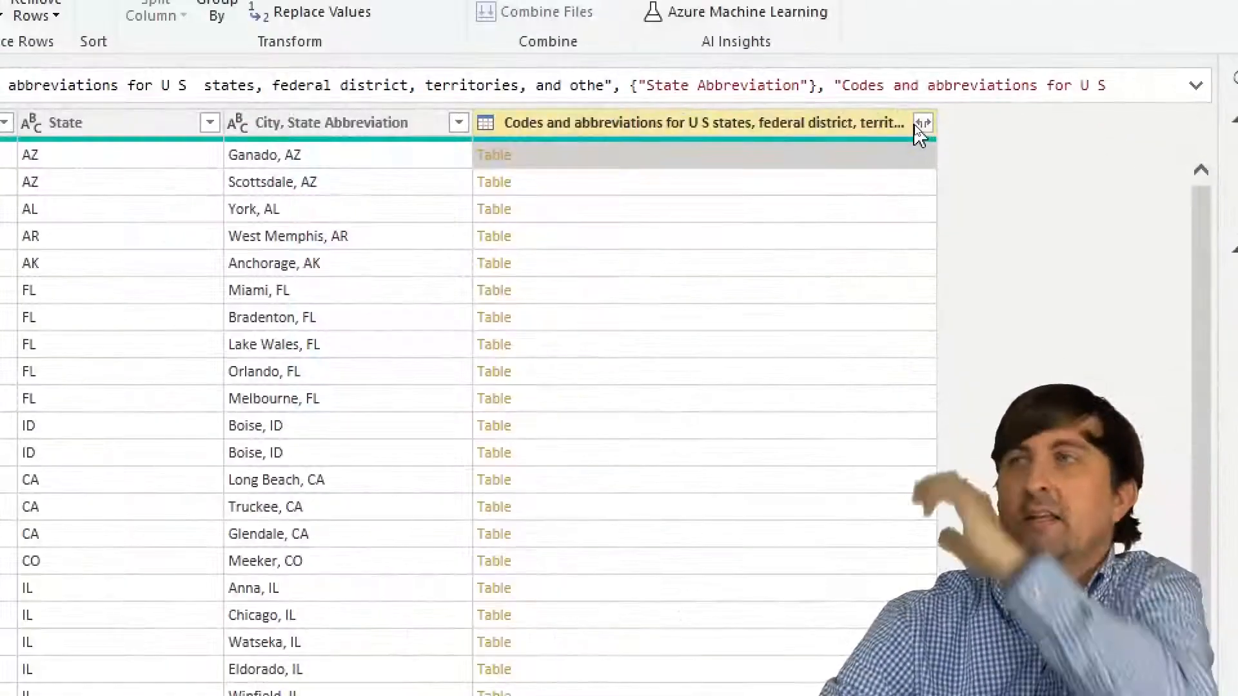
Step: Expand only Full State Name from the merged table, without the original column name prefix
left_click(924, 122)
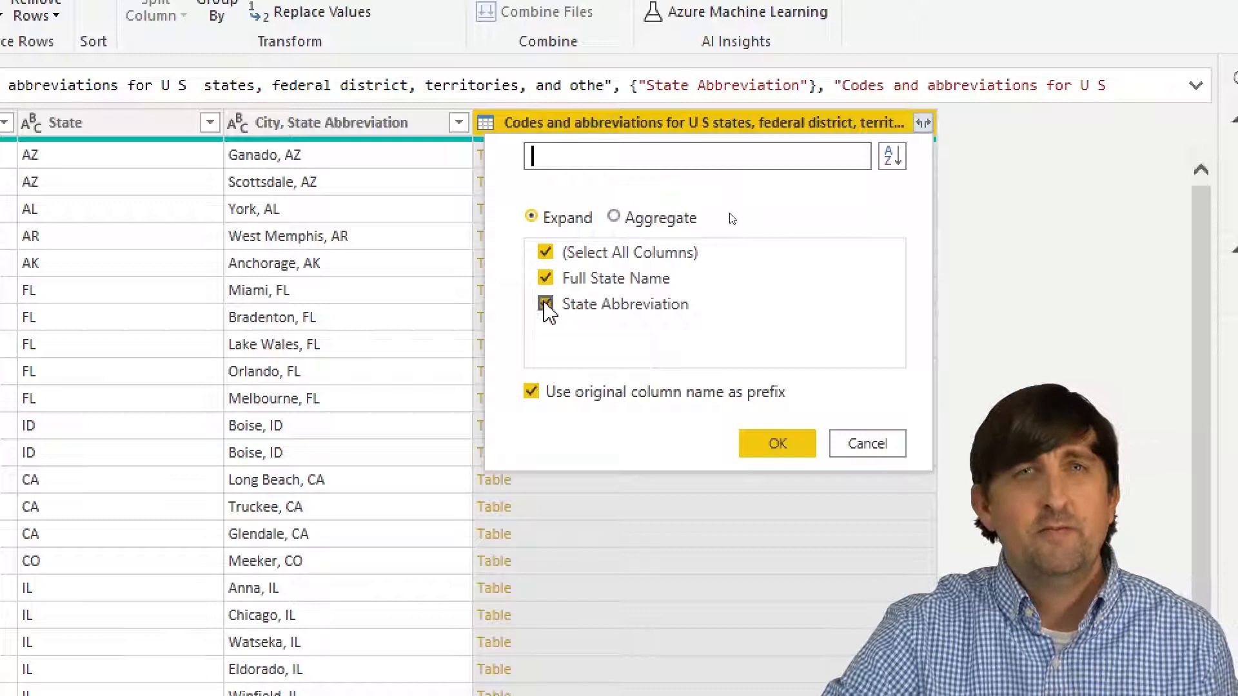
left_click(544, 304)
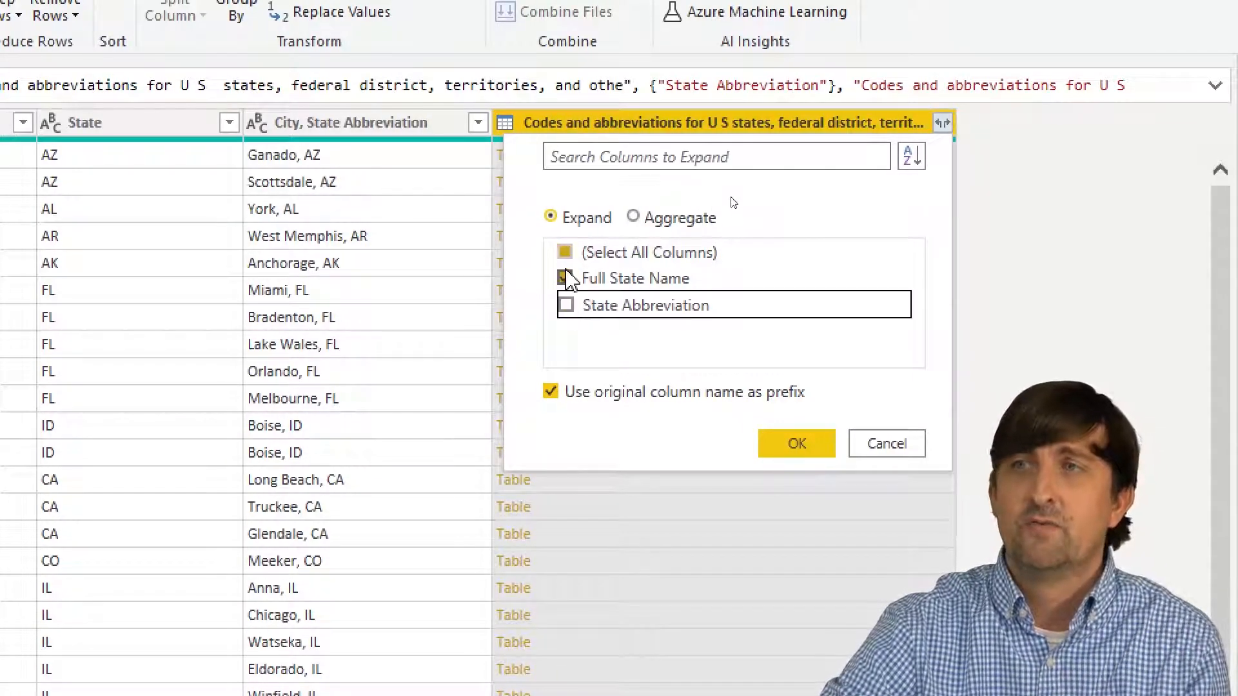
left_click(565, 279)
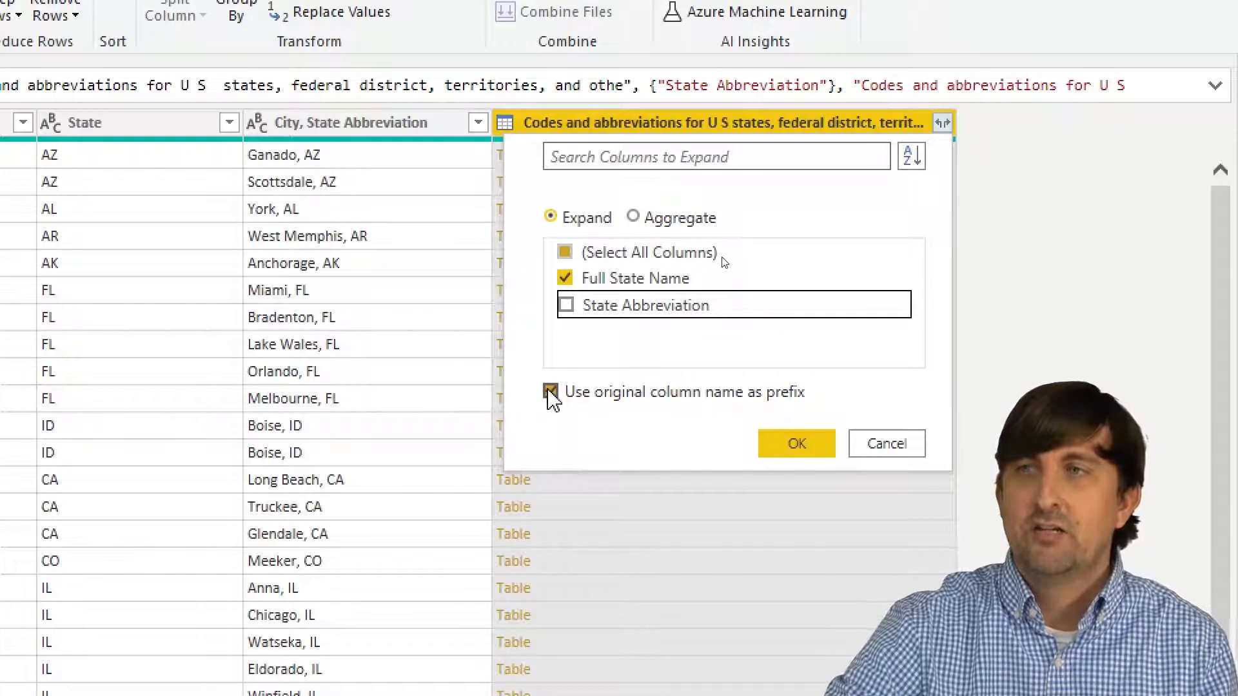
left_click(551, 392)
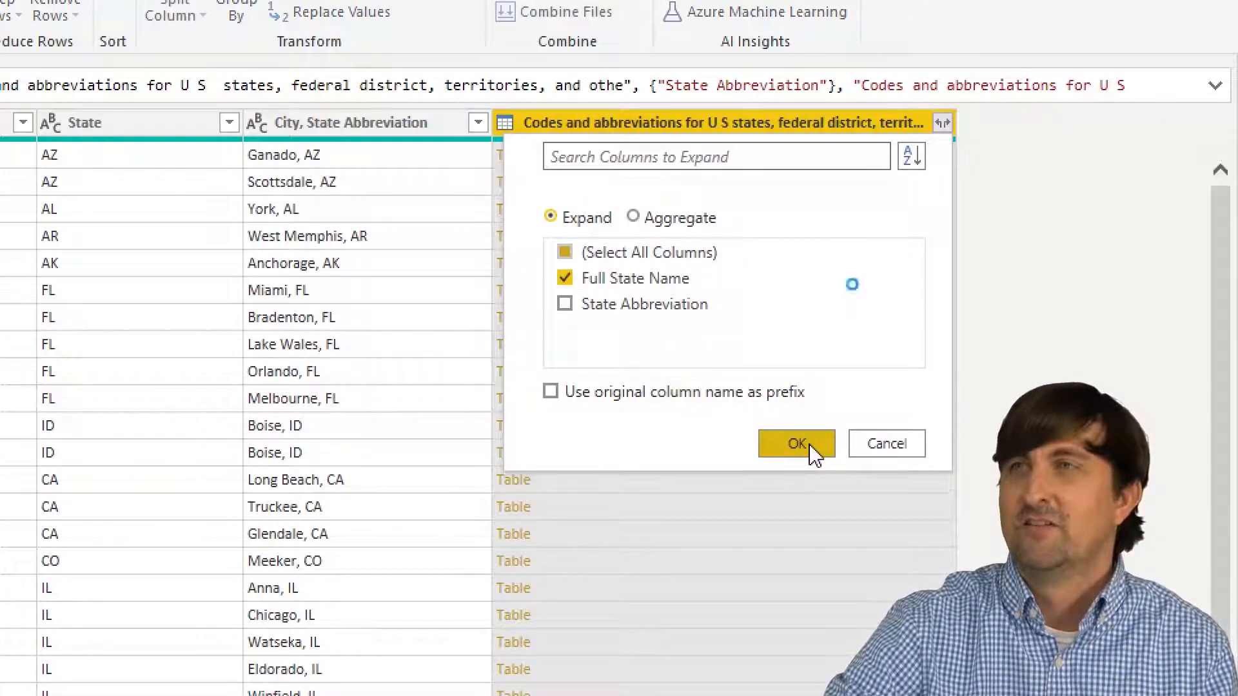
left_click(796, 442)
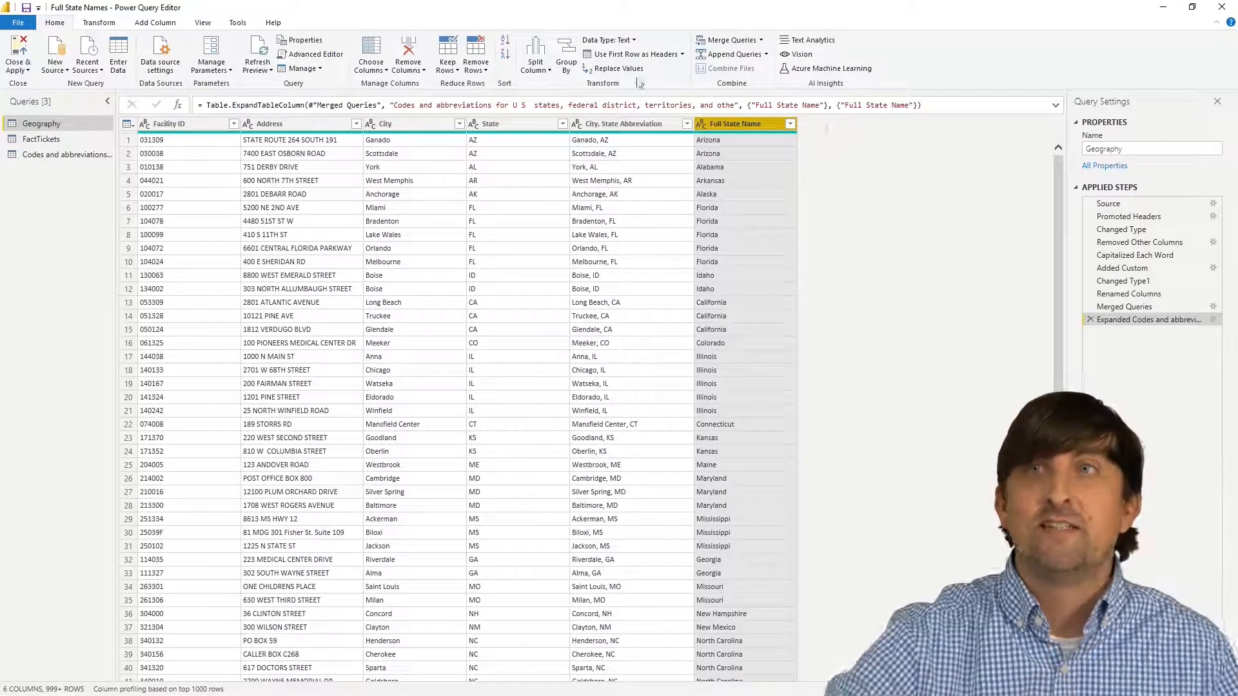
Step: Build a column from examples combining city and full state, entering 'Ganado, Arizona' in the first row
left_click(153, 22)
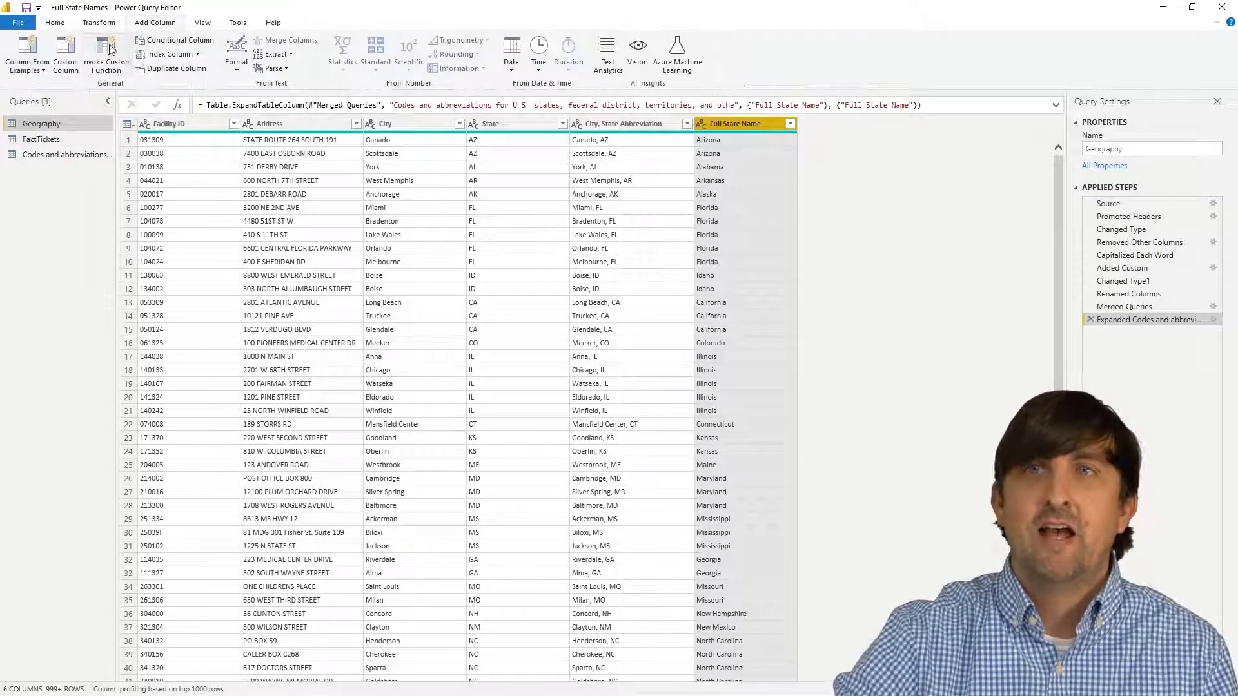
left_click(26, 54)
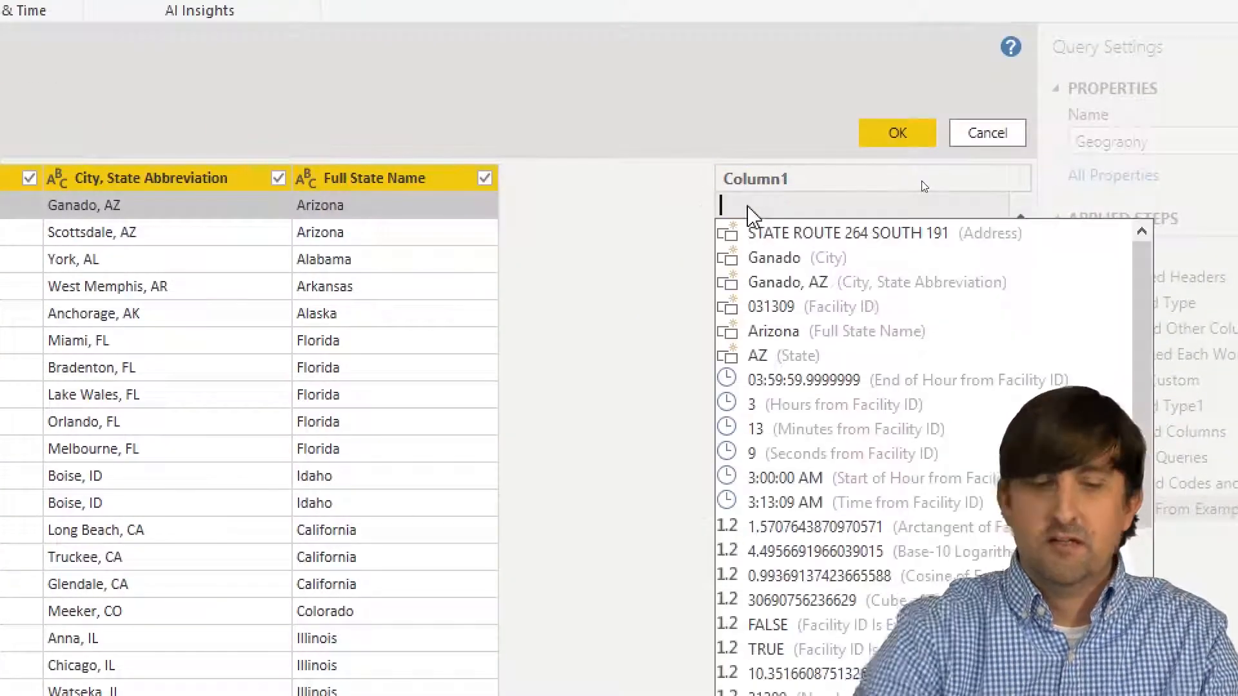
type("Ganado, Ariz")
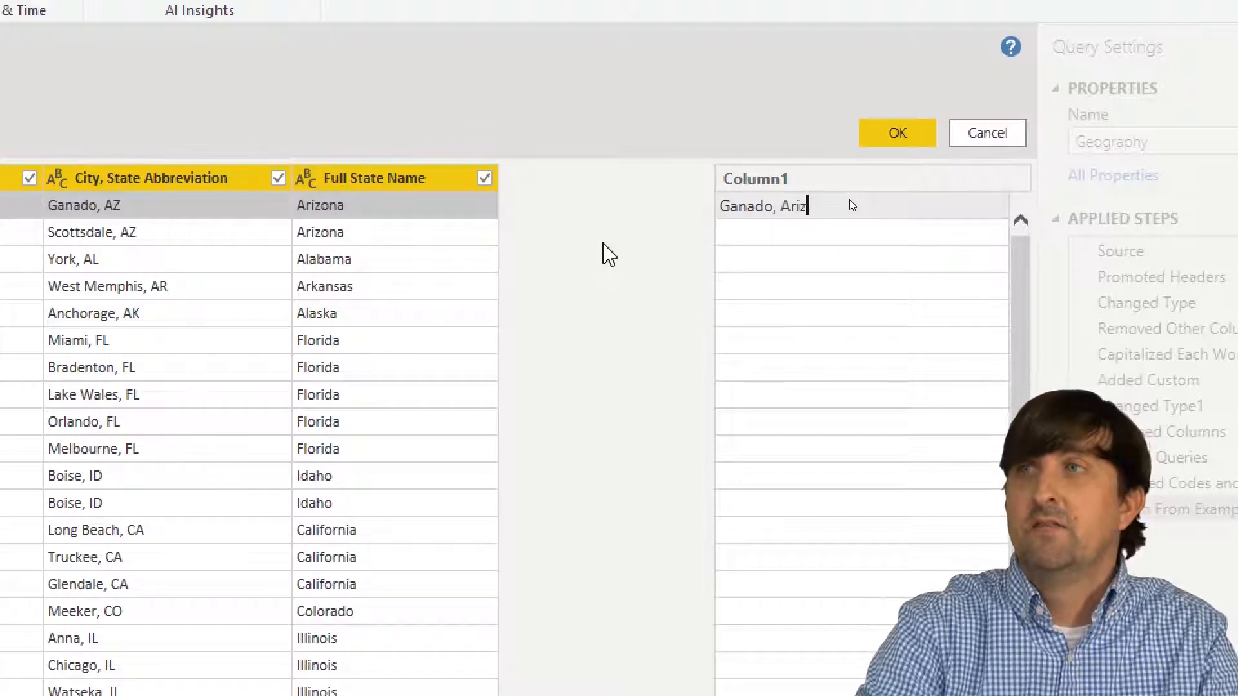
type("one")
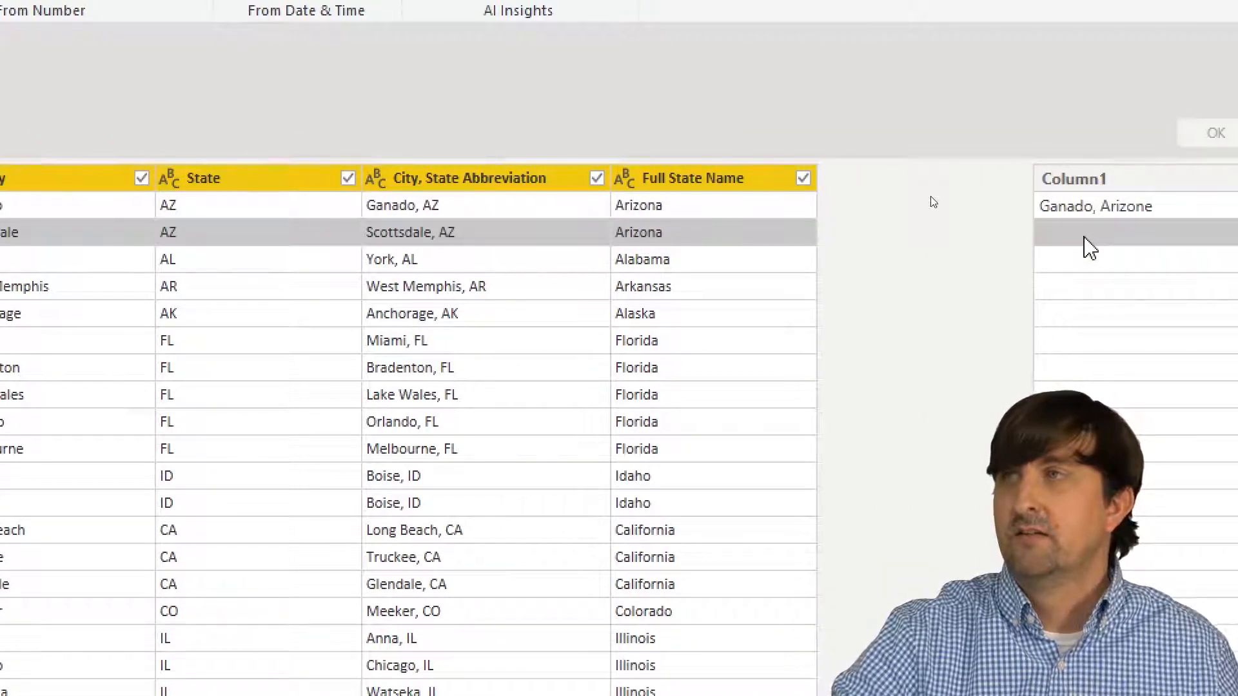
type("Scott")
left_click(1136, 205)
type("a3")
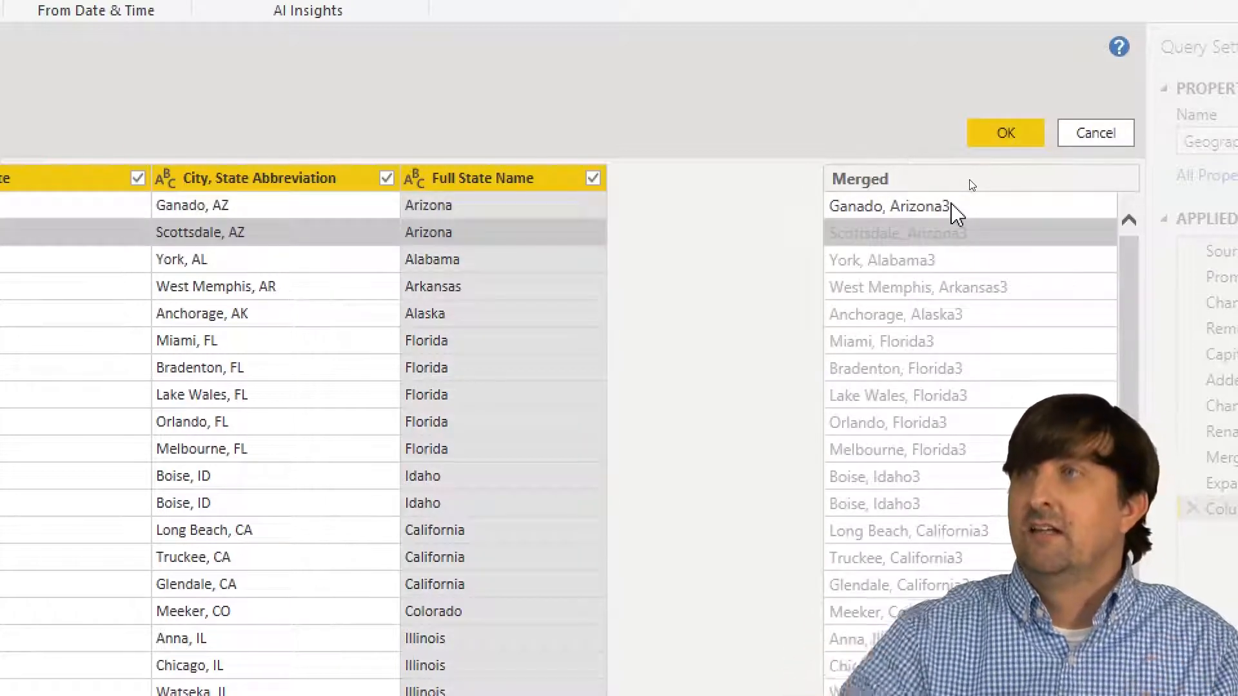
left_click(887, 205)
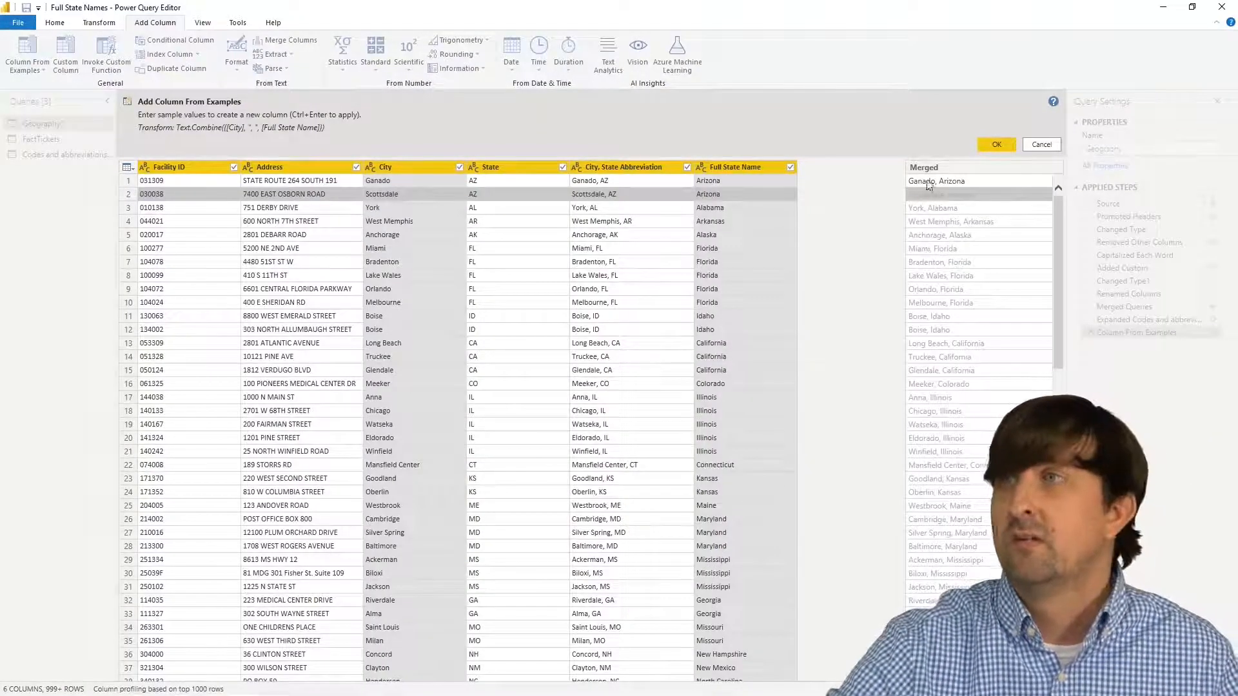
Step: Name the new column 'City, Full State Name' and confirm it
left_click(921, 166)
type("City, Full State Name")
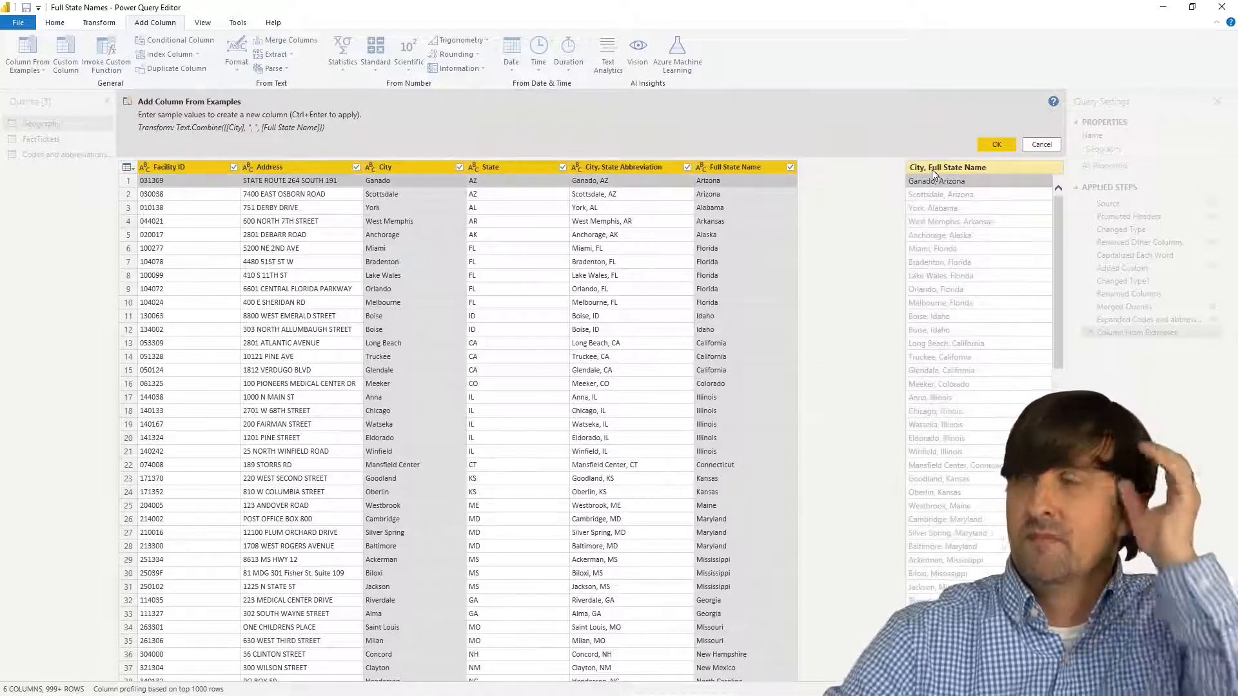
left_click(995, 143)
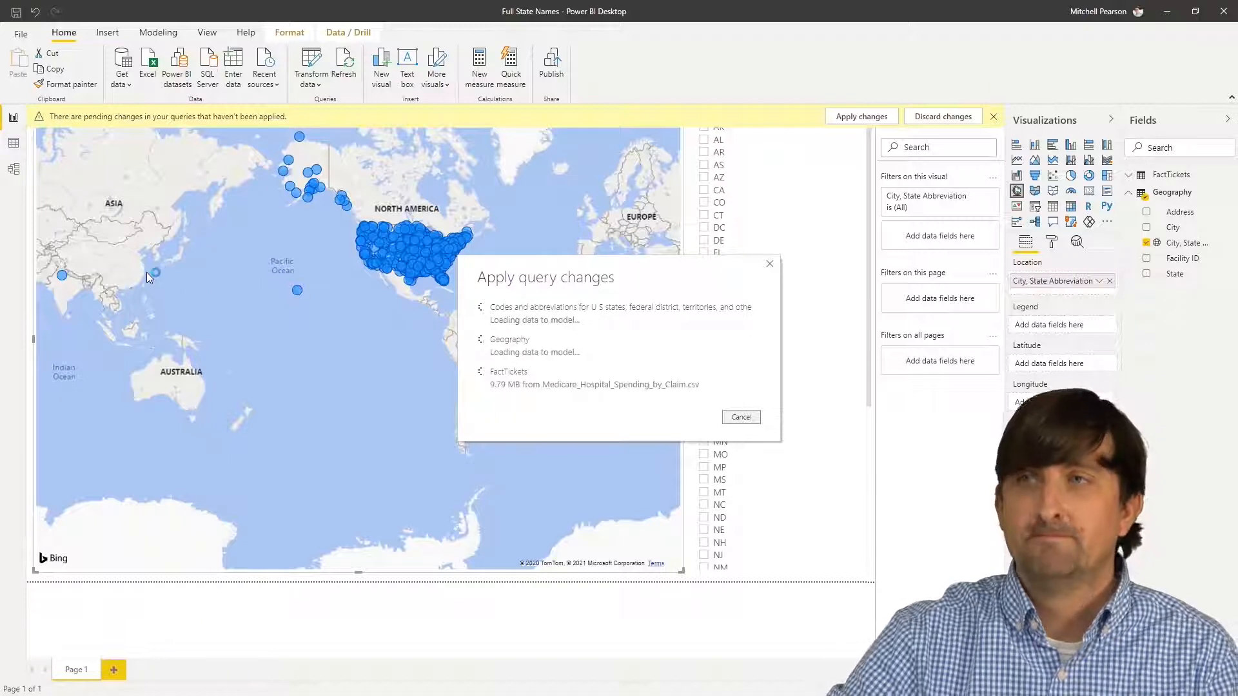
Step: Load the query changes and remove City, State Abbreviation from the map's Location well
left_click(860, 116)
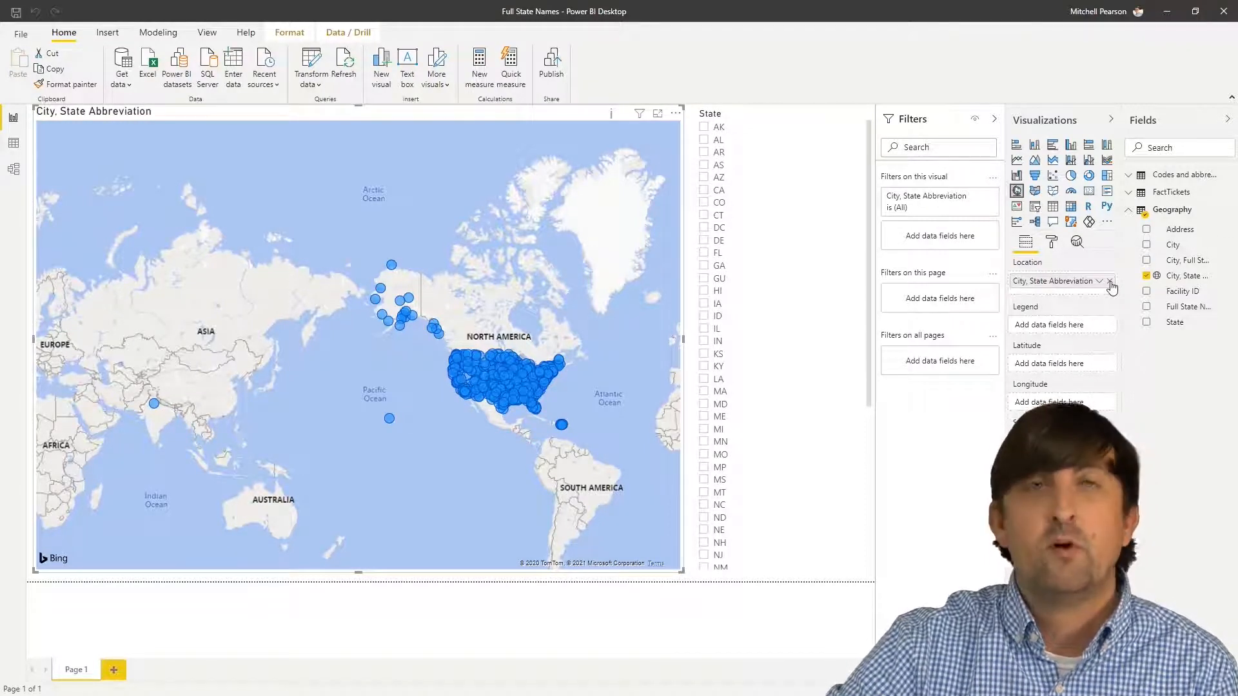
left_click(1095, 281)
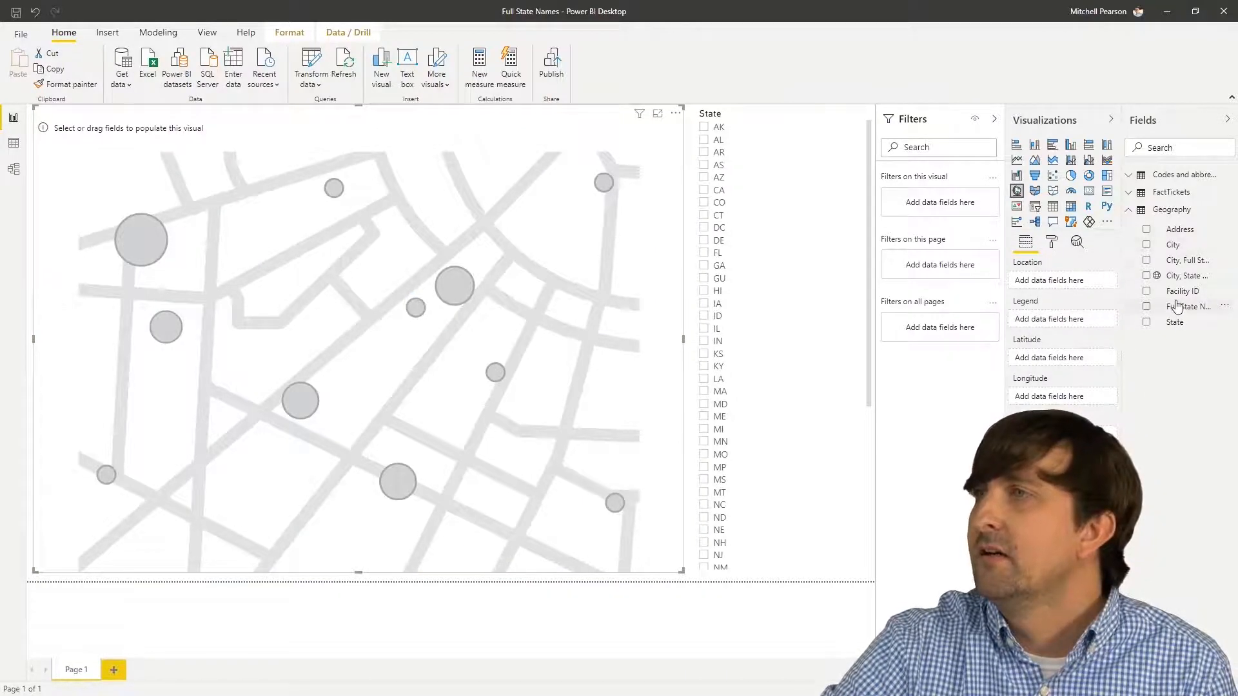
mouse_move(1188, 259)
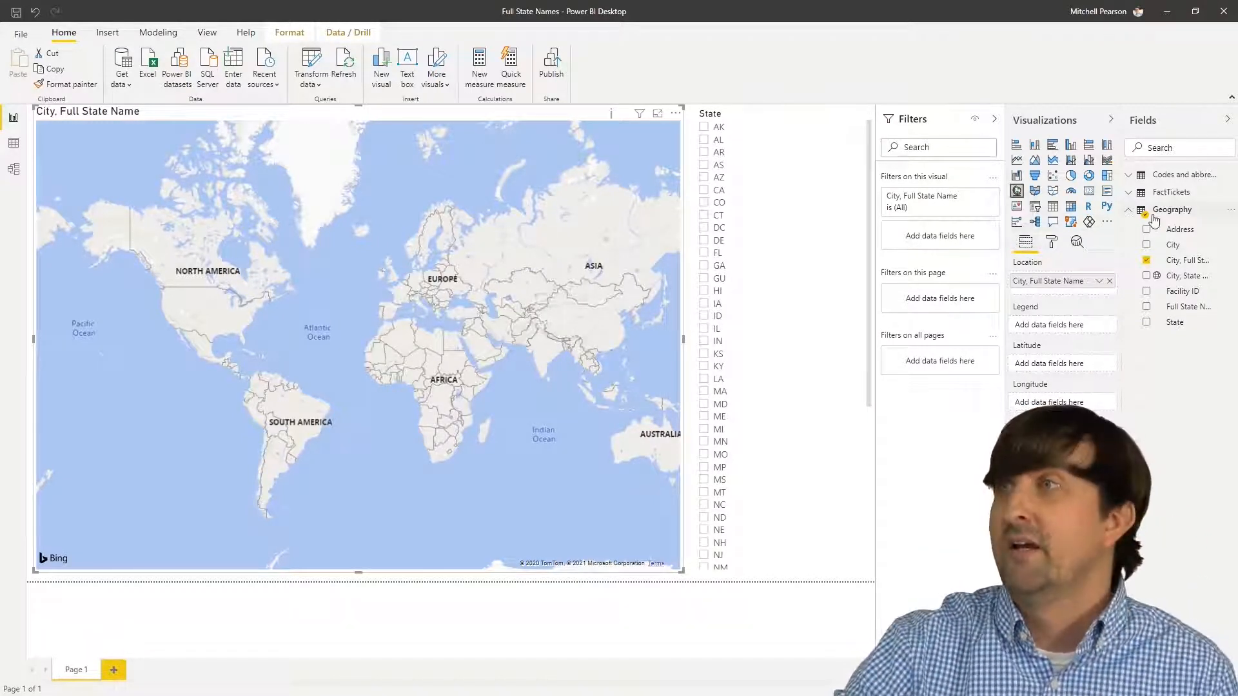
Step: Set the data category of City, Full State Name to Place
left_click(1188, 260)
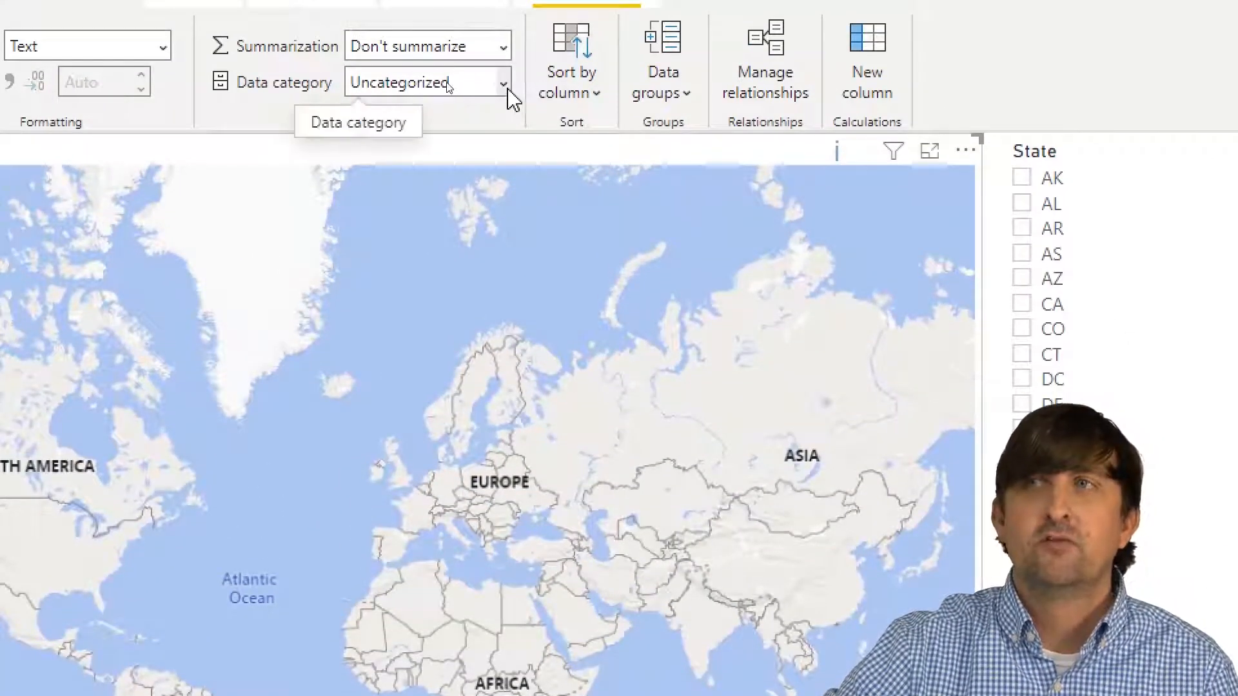
left_click(427, 81)
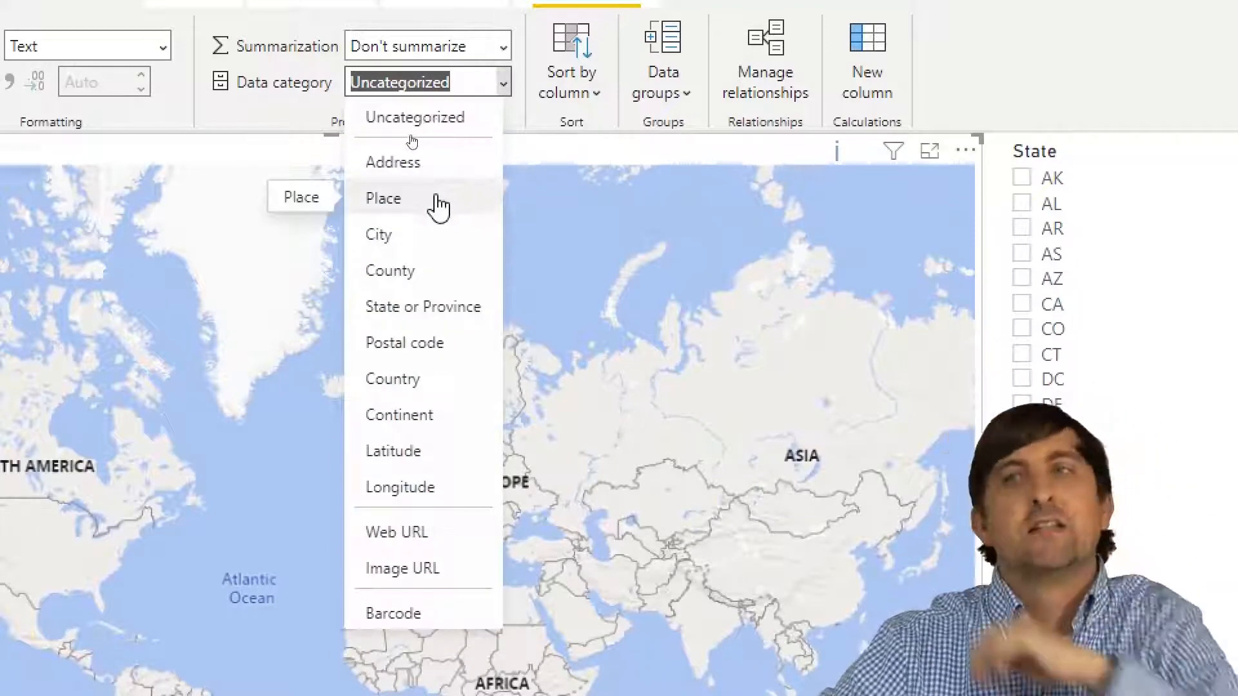
left_click(383, 197)
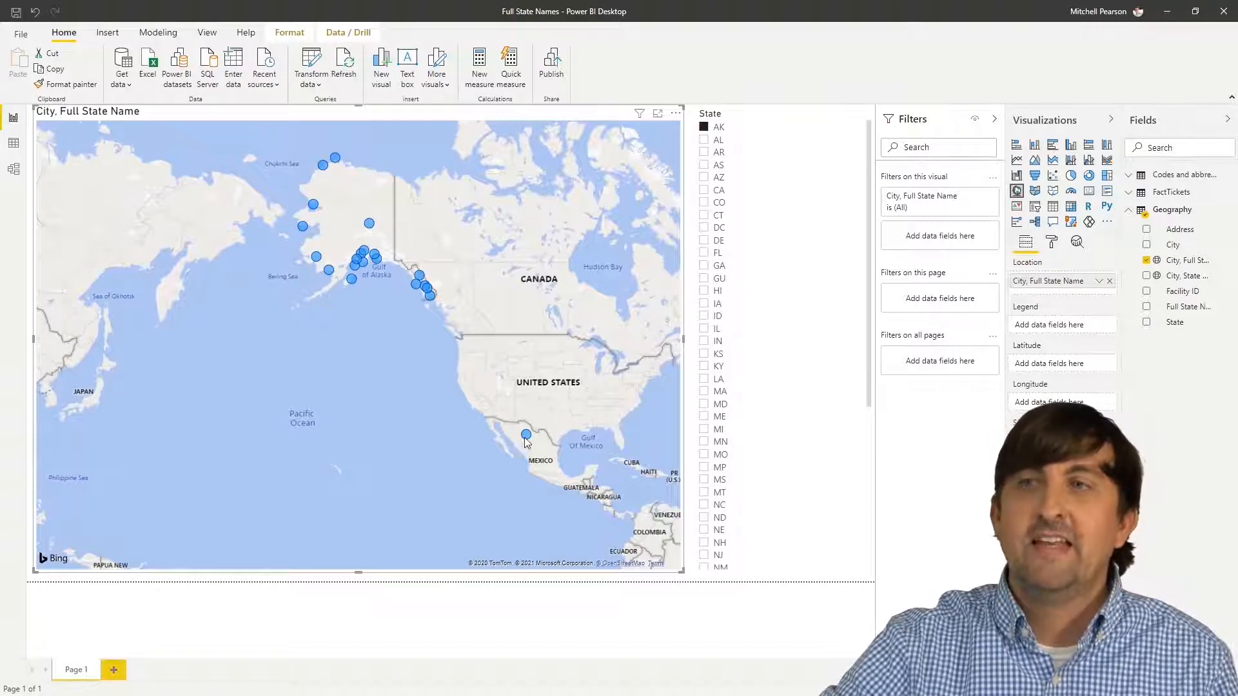
mouse_move(526, 434)
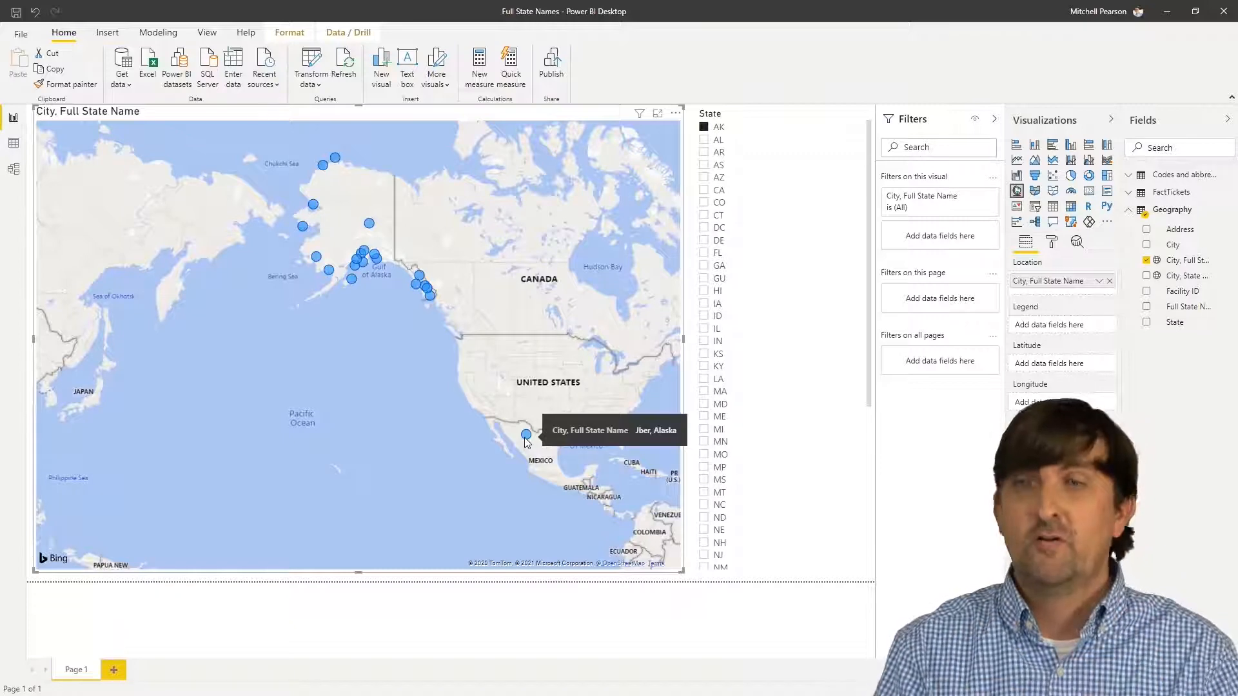
mouse_move(971, 484)
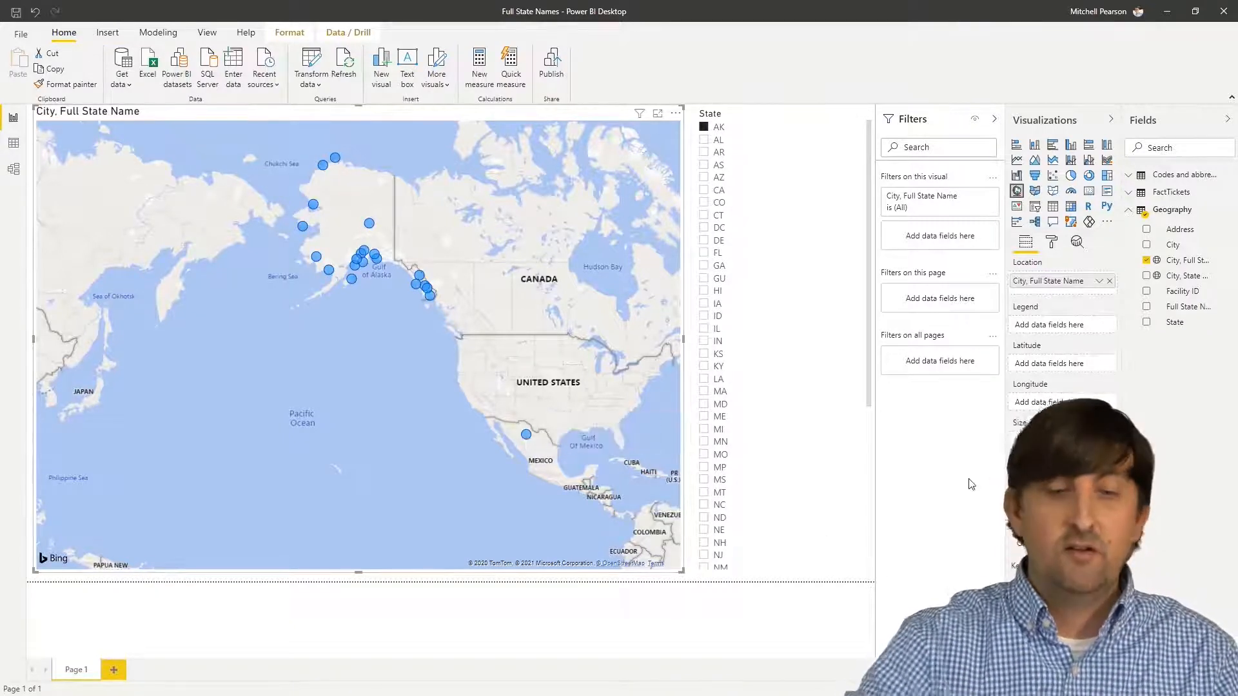